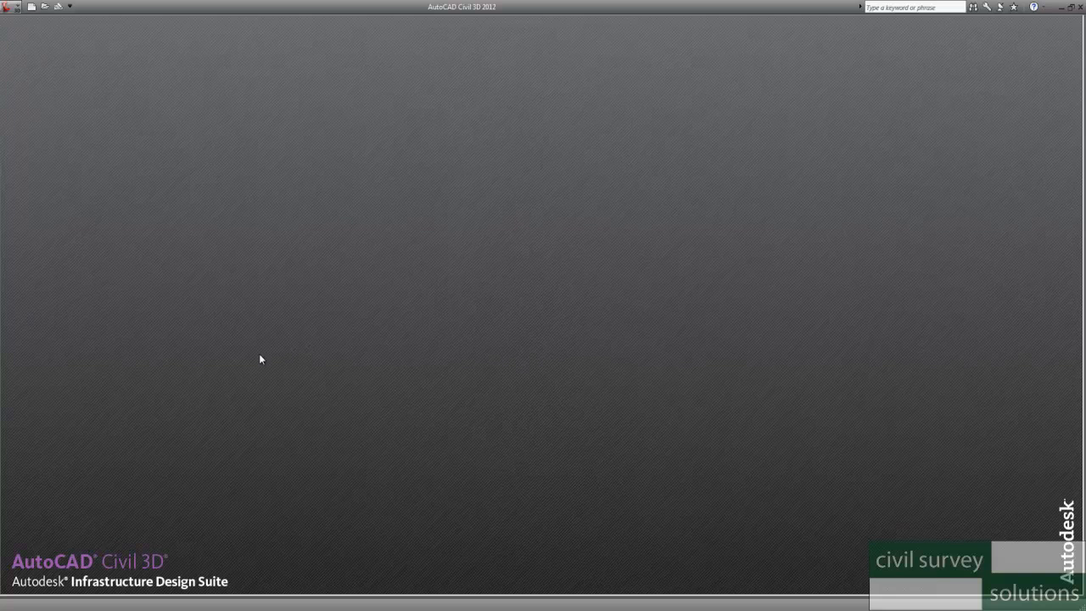
{"action": "mouse_move", "coordinate": [246, 275]}
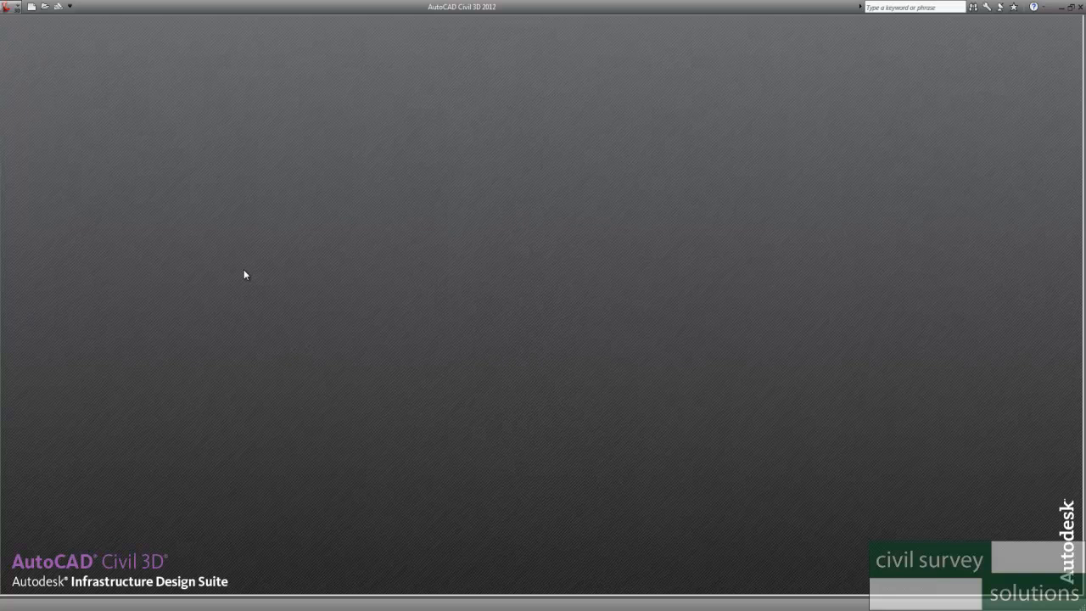
{"action": "mouse_move", "coordinate": [236, 271]}
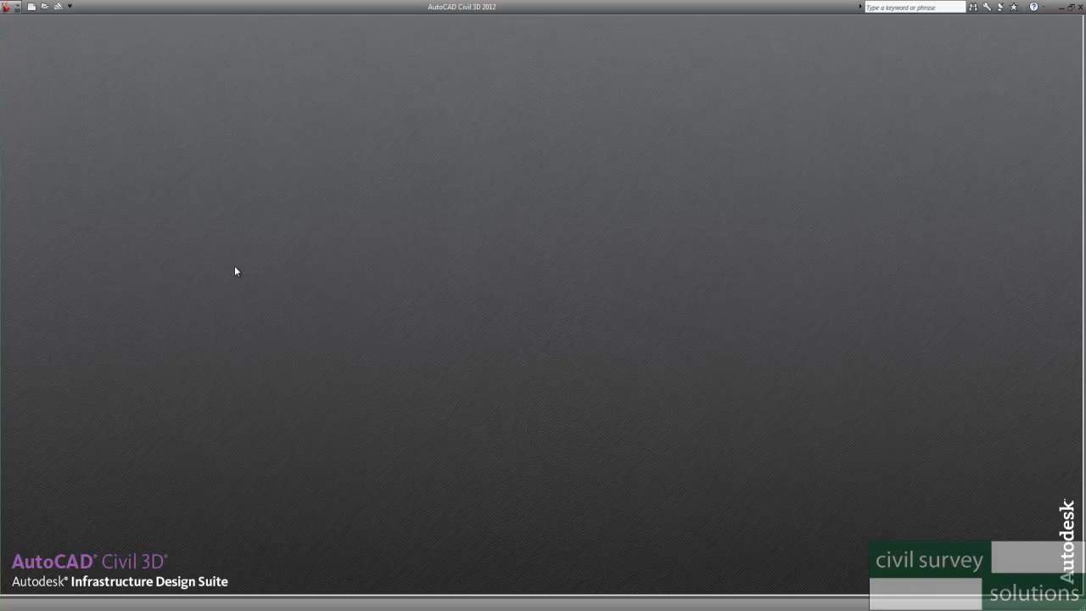
{"action": "mouse_move", "coordinate": [177, 234]}
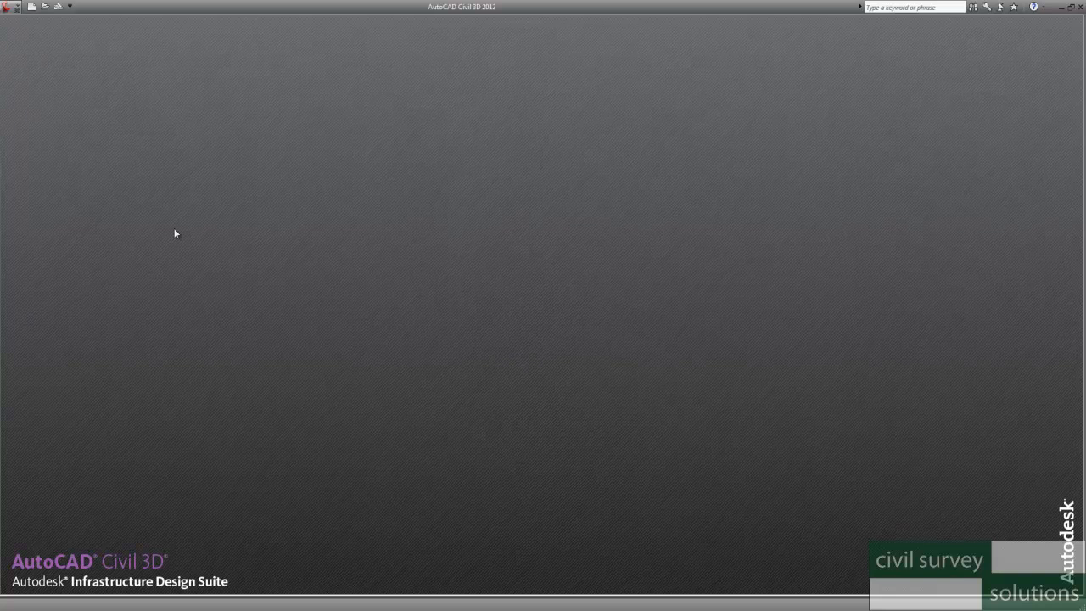
{"action": "mouse_move", "coordinate": [164, 219]}
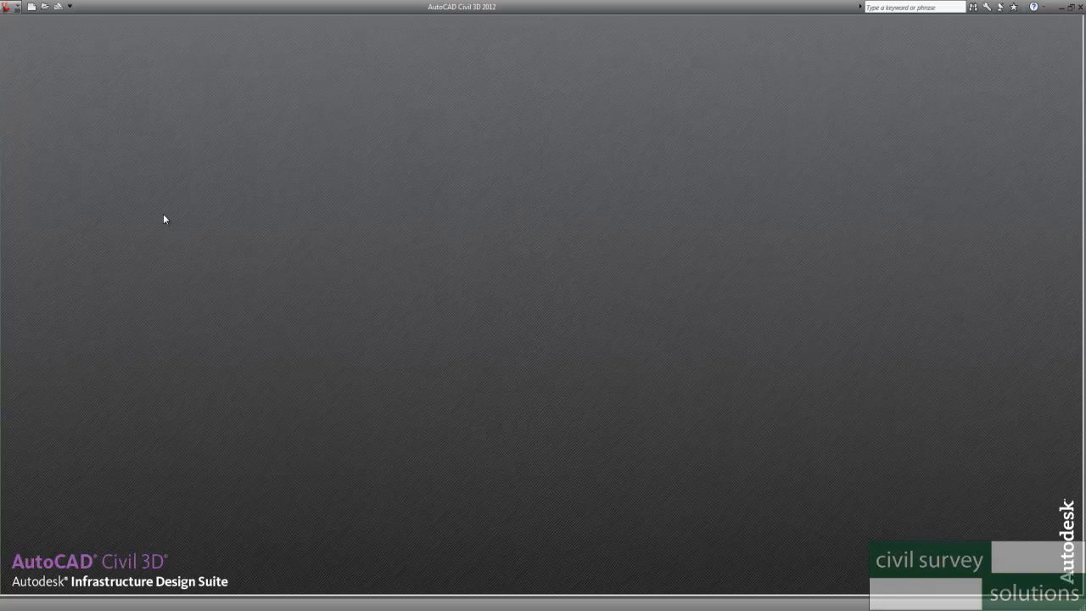
{"action": "mouse_move", "coordinate": [47, 25]}
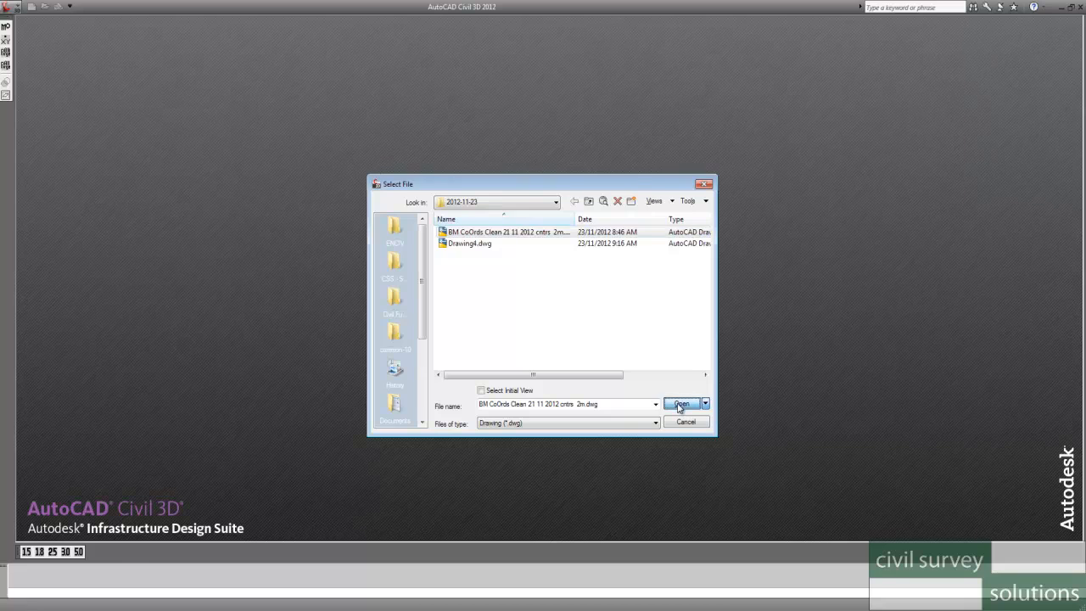
Open the CoOrds Clean contours source drawing to inspect the terrain plan.
{"action": "left_click", "coordinate": [680, 403]}
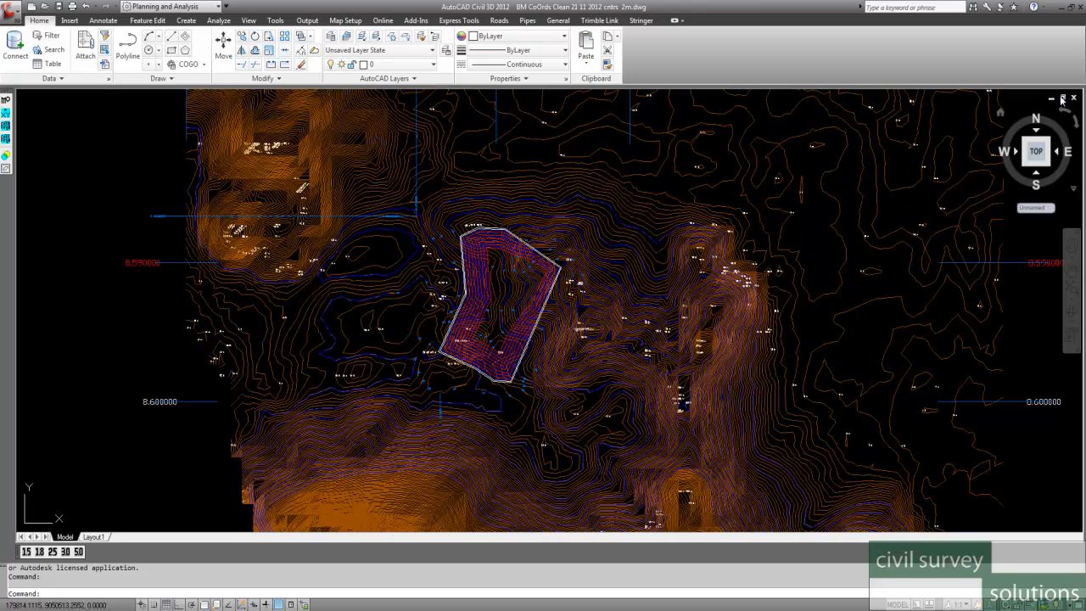
{"action": "mouse_move", "coordinate": [1074, 99]}
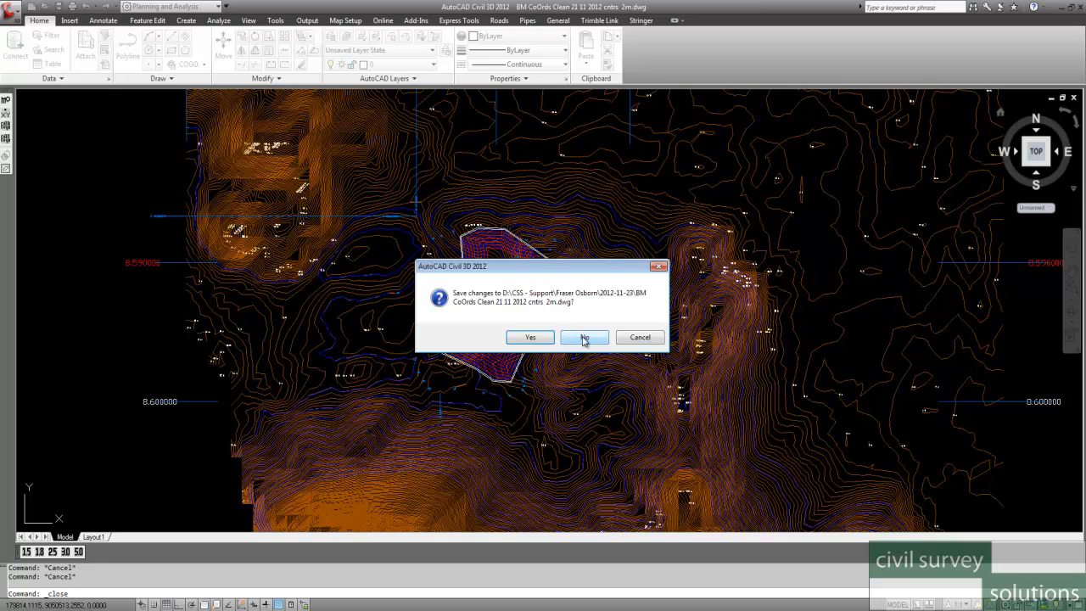
Close the survey drawing without saving and start a new blank drawing.
{"action": "left_click", "coordinate": [584, 336]}
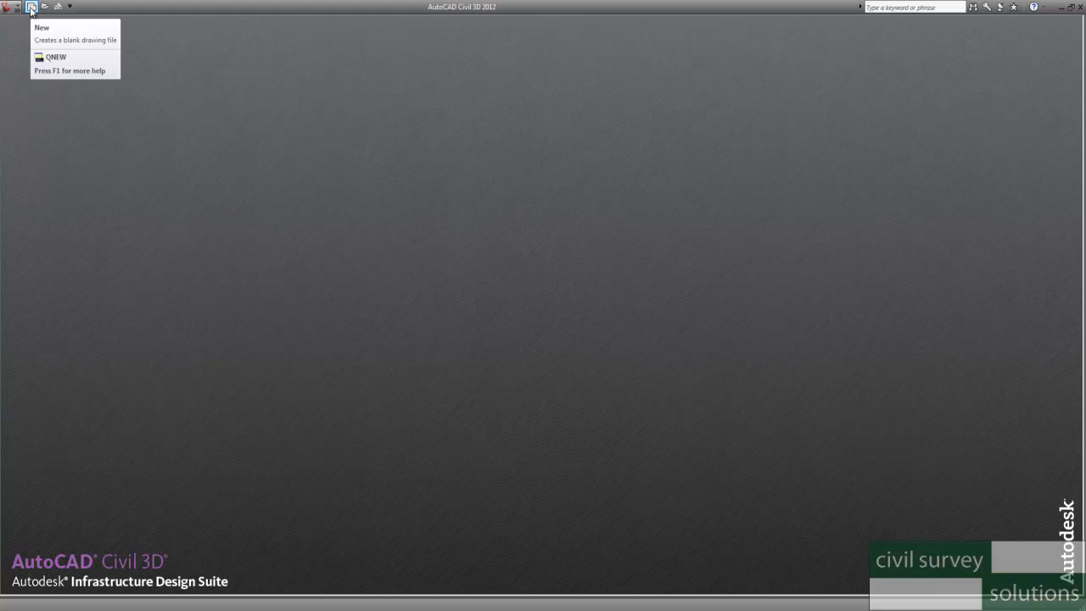
{"action": "left_click", "coordinate": [40, 27]}
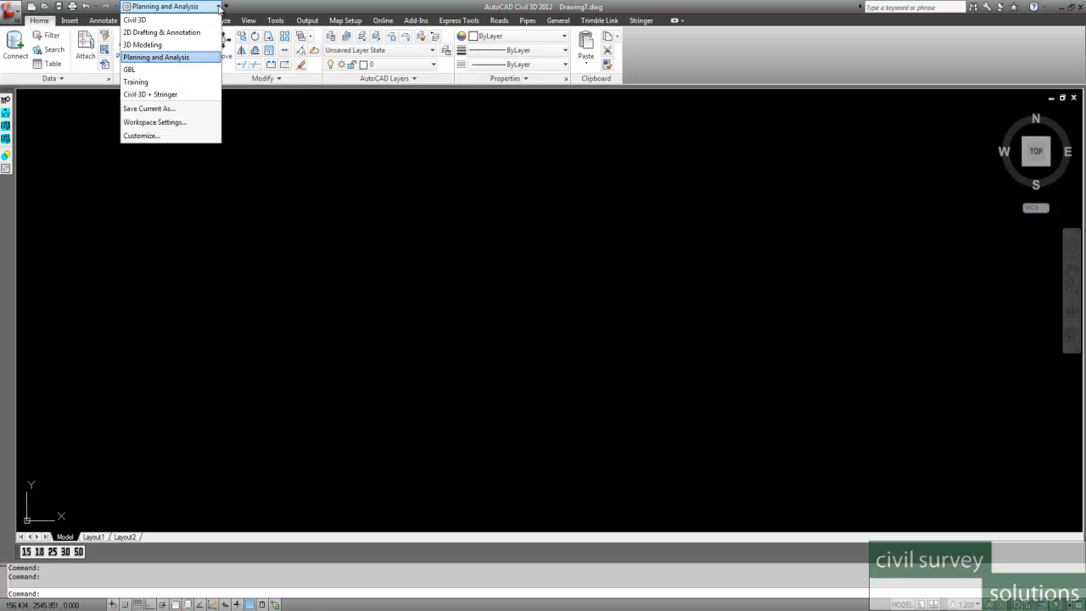
{"action": "mouse_move", "coordinate": [156, 58]}
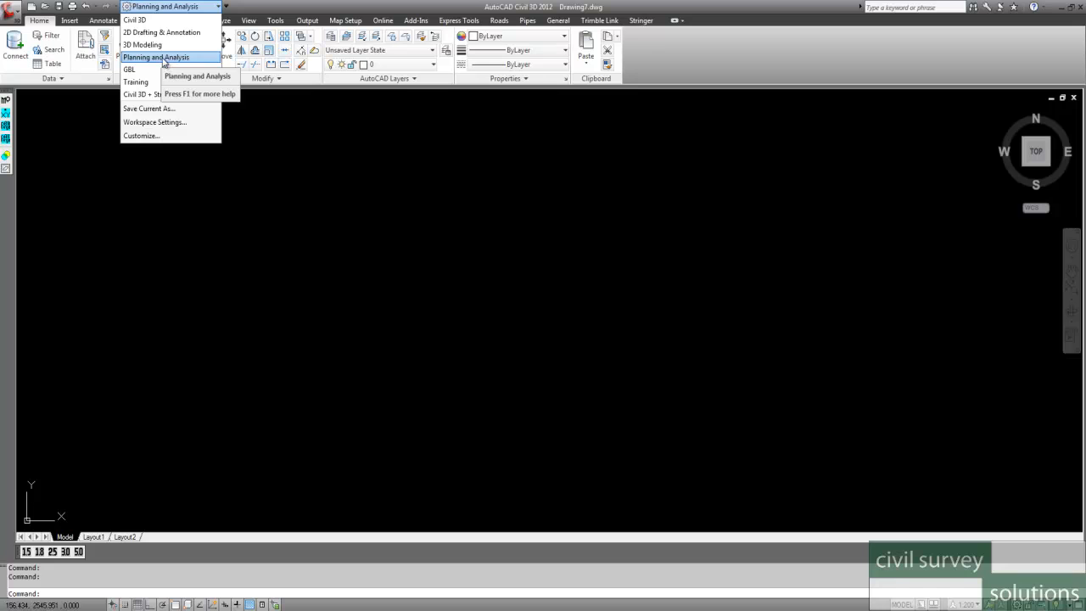
{"action": "mouse_move", "coordinate": [139, 20]}
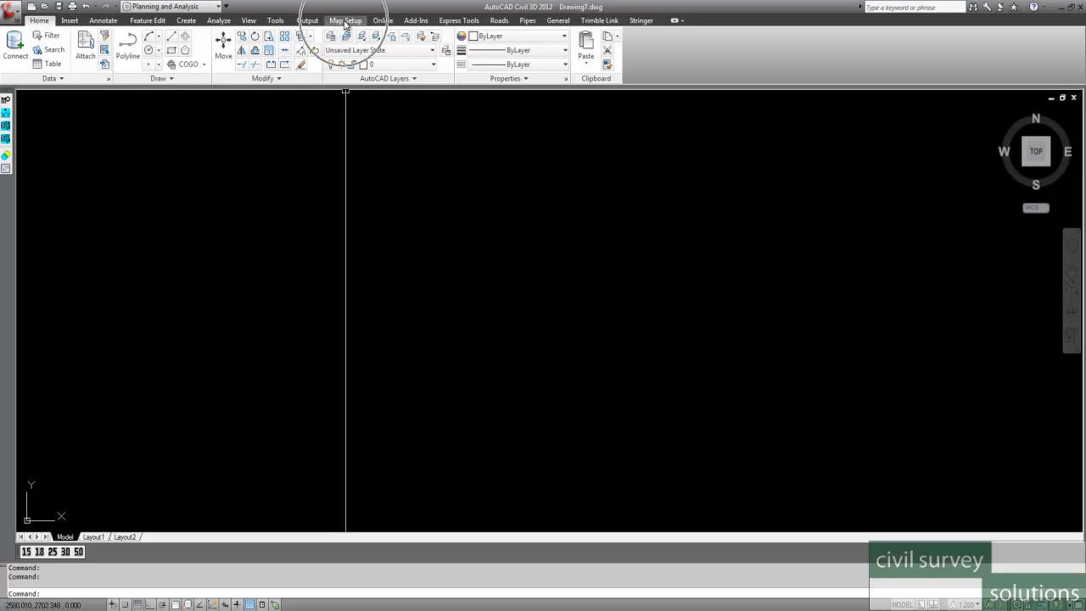
From Map Setup, bring up the Coordinate System - Assign list and try a 'java' search.
{"action": "left_click", "coordinate": [346, 21]}
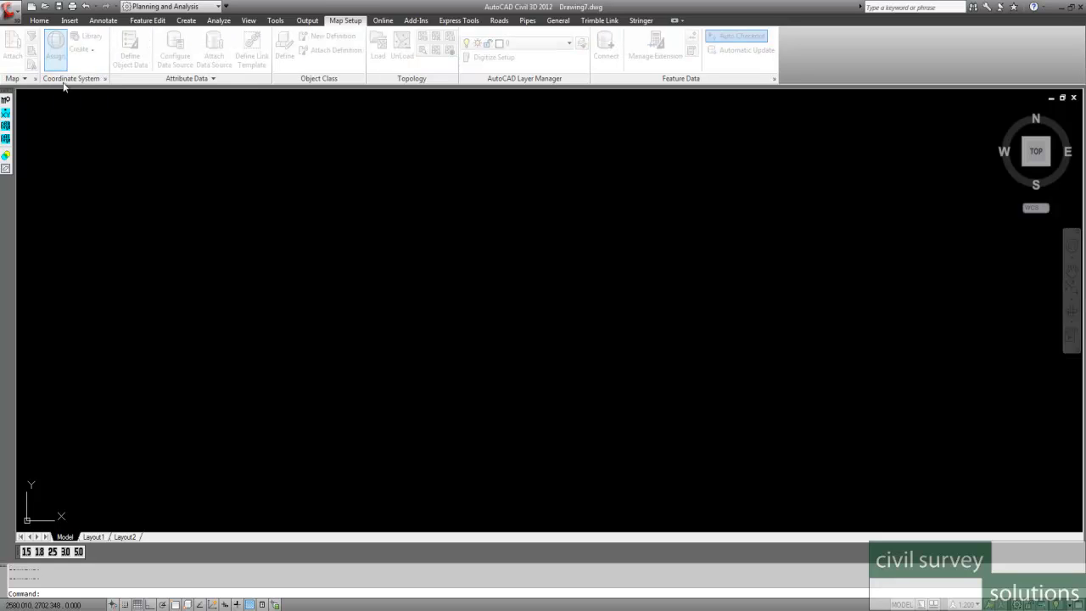
{"action": "left_click", "coordinate": [55, 50]}
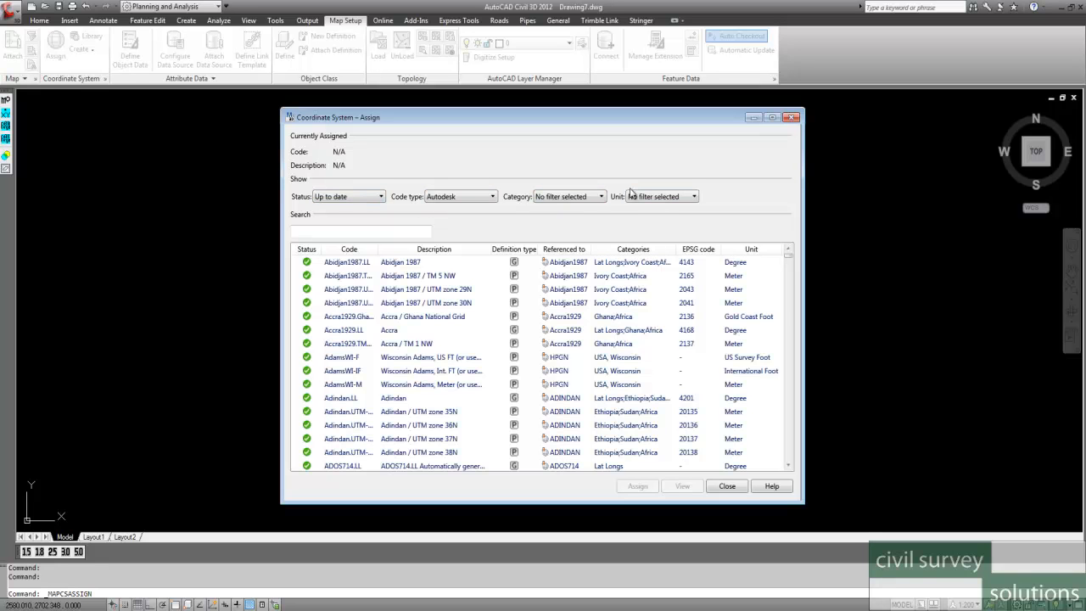
{"action": "left_click", "coordinate": [360, 230]}
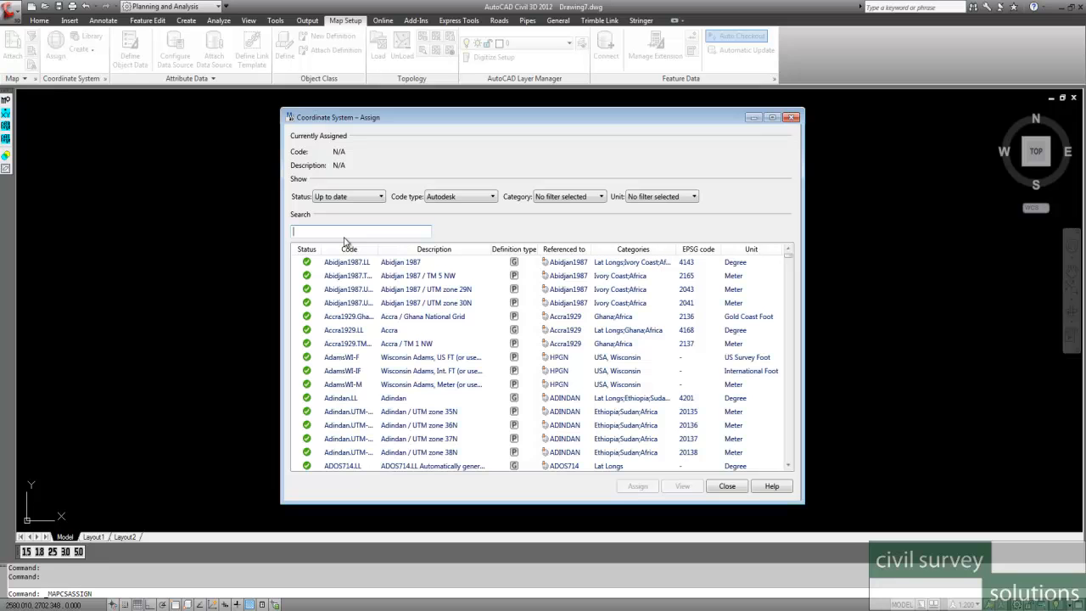
{"action": "type", "text": "java"}
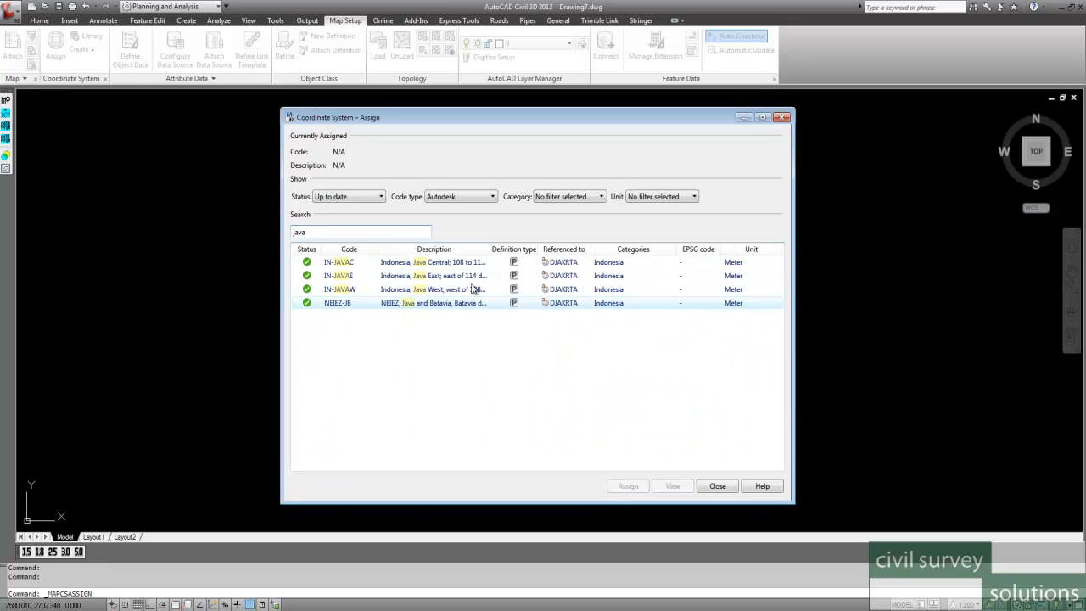
{"action": "left_click", "coordinate": [415, 275]}
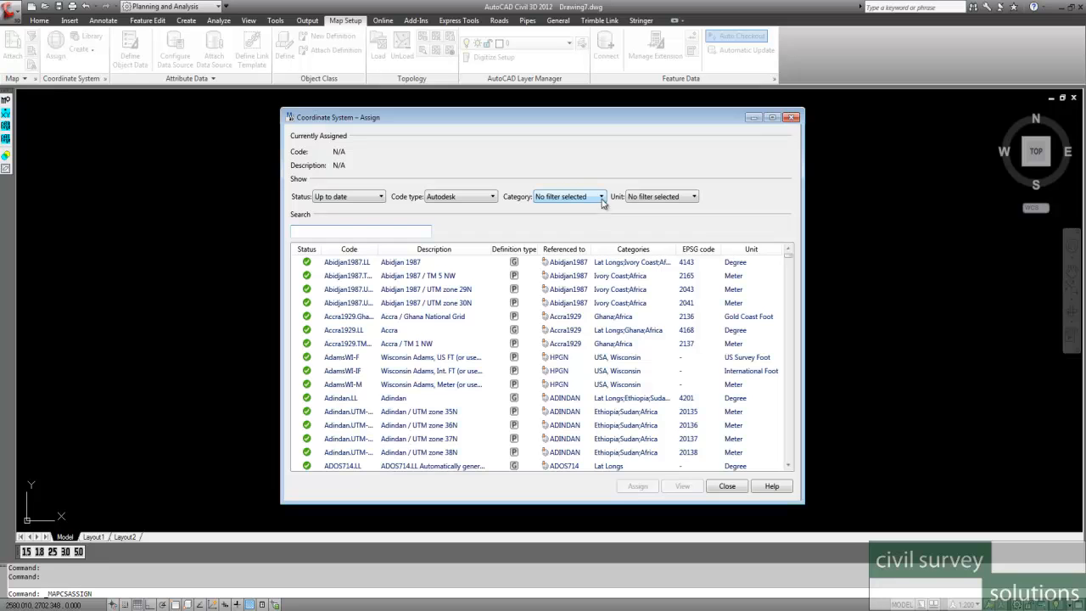
Filter the coordinate system list to the Indonesia category.
{"action": "left_click", "coordinate": [600, 196]}
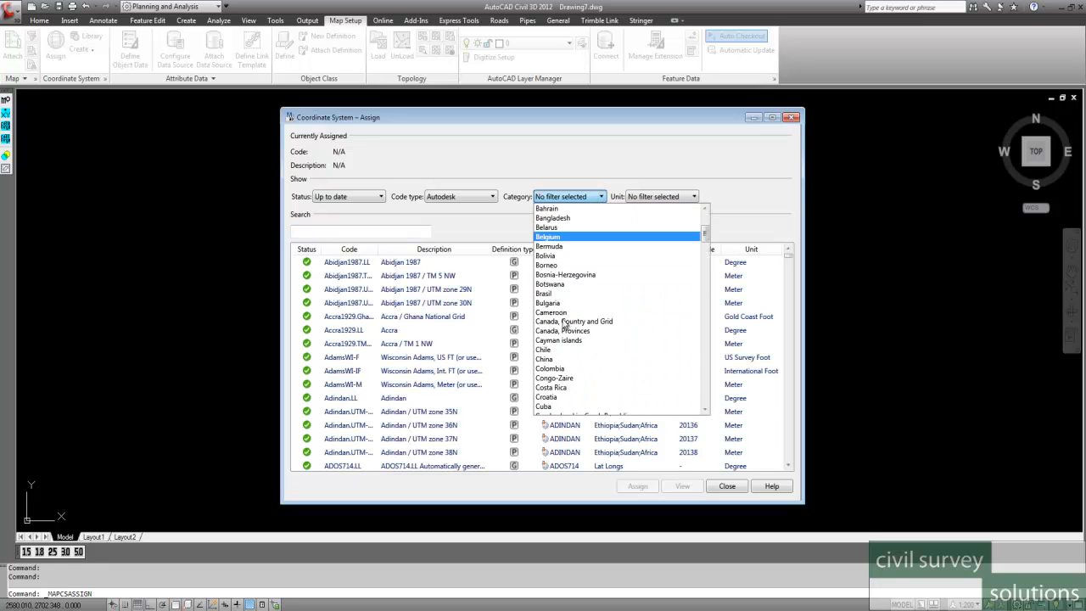
{"action": "scroll", "scroll_direction": "down", "scroll_amount": 3}
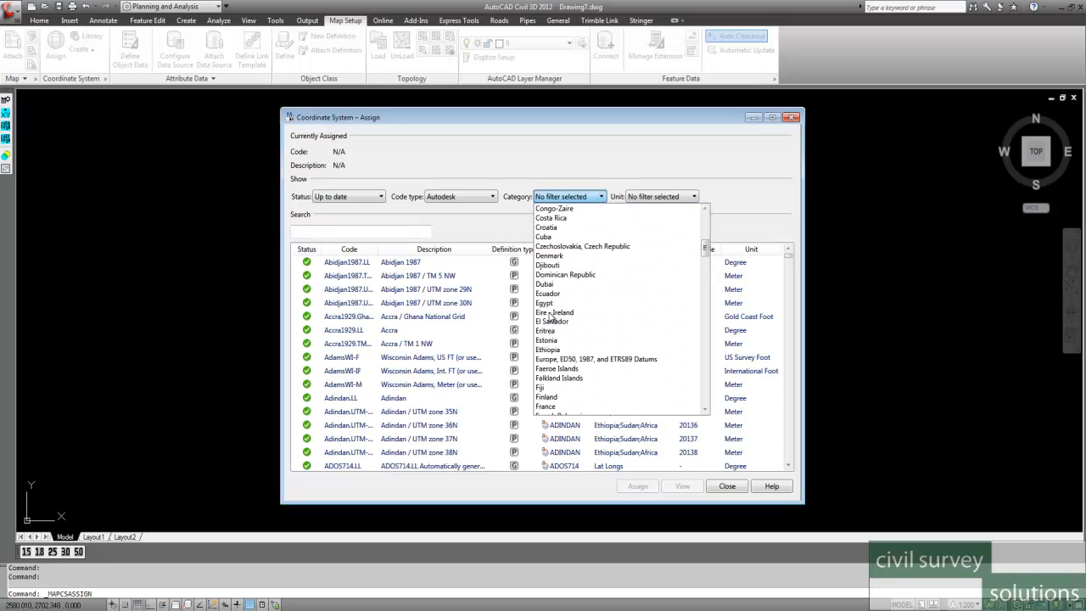
{"action": "scroll", "scroll_direction": "down", "scroll_amount": 3}
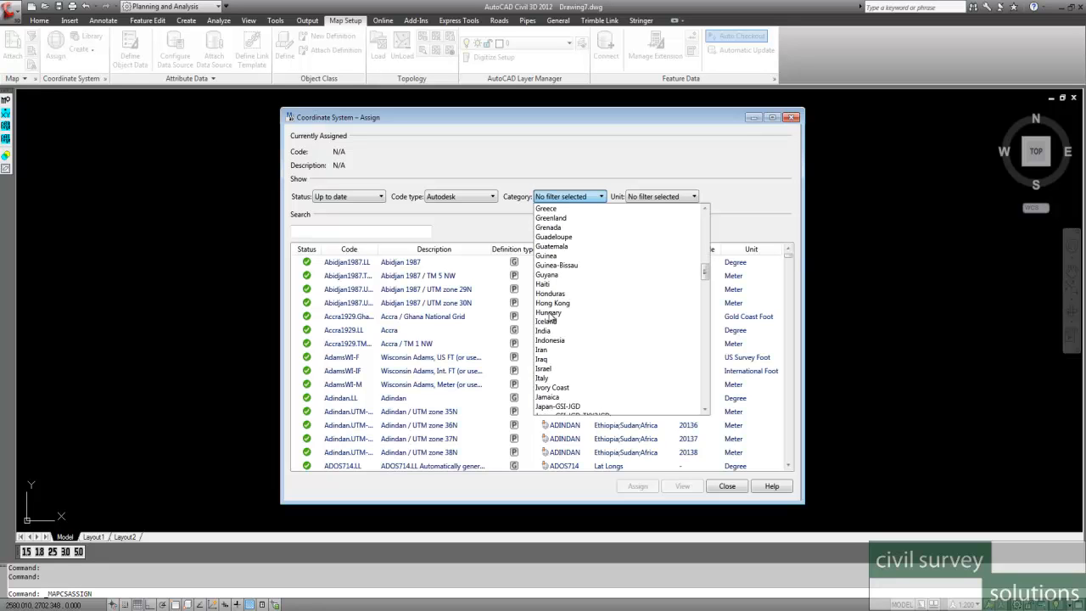
{"action": "scroll", "scroll_direction": "down", "scroll_amount": 3}
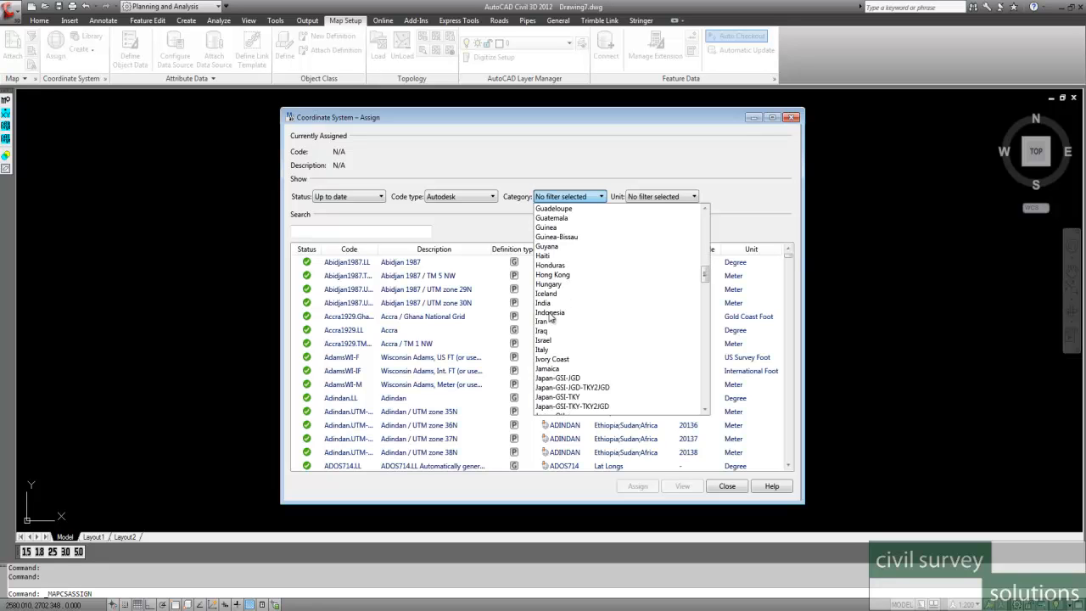
{"action": "left_click", "coordinate": [550, 312]}
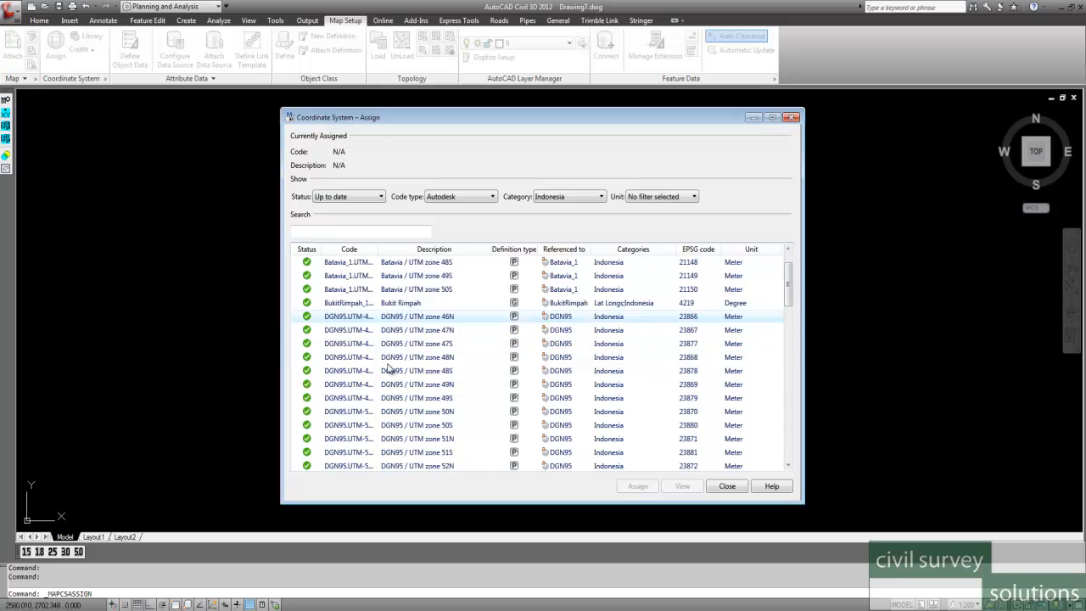
{"action": "scroll", "scroll_direction": "down", "scroll_amount": 3}
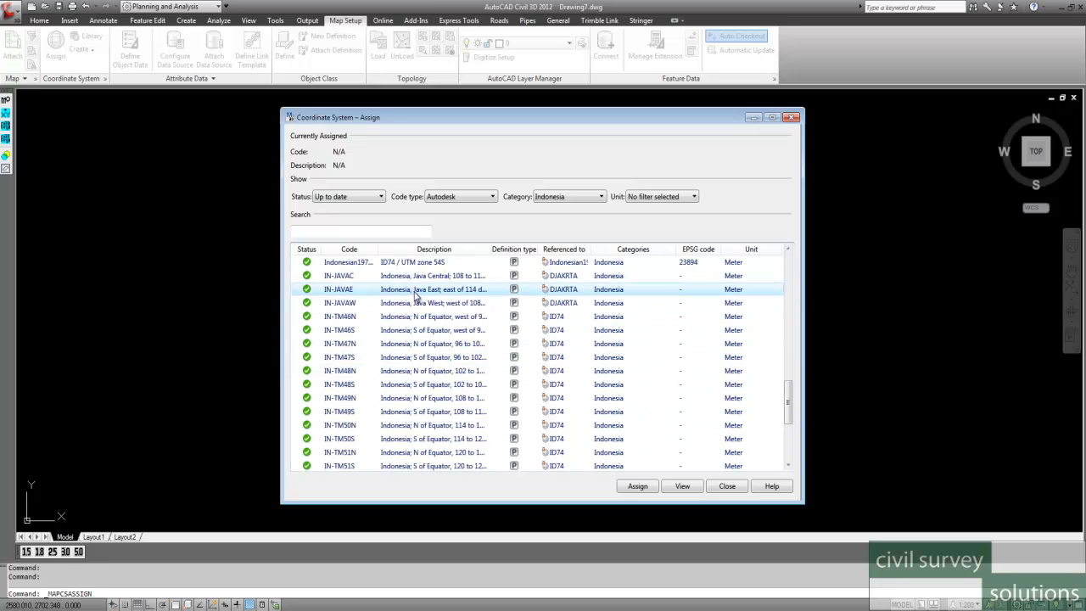
Search for 'java' and select the Indonesia, Java East coordinate system.
{"action": "left_click", "coordinate": [360, 231]}
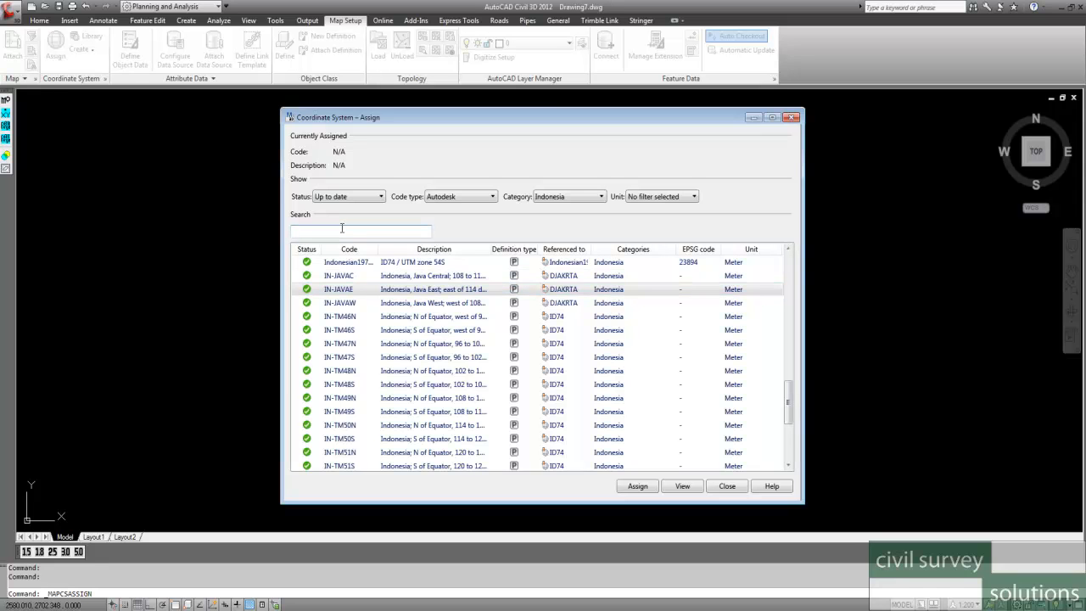
{"action": "type", "text": "java"}
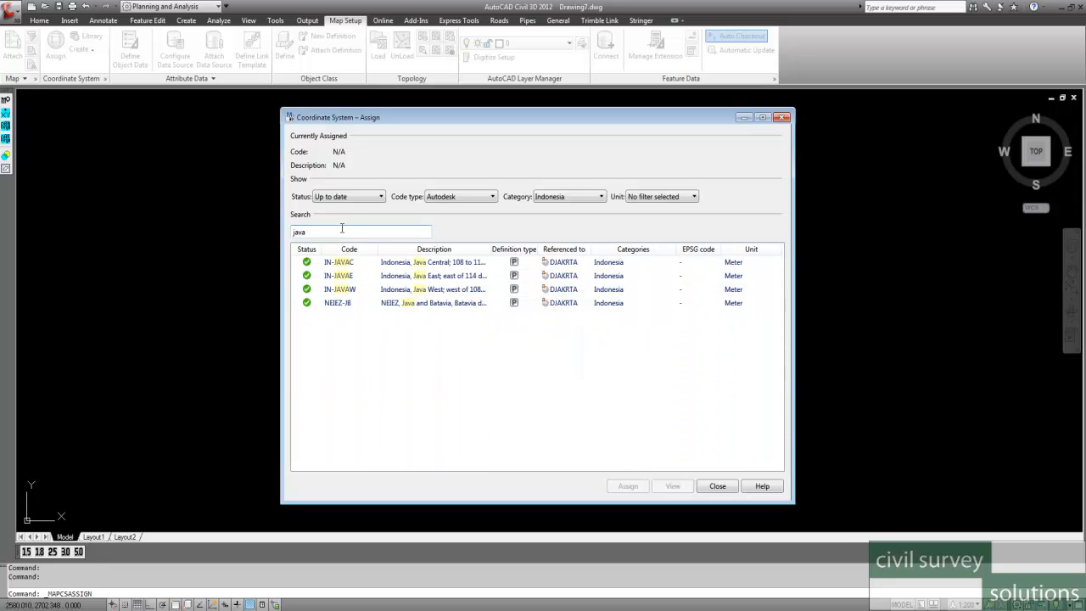
{"action": "left_click", "coordinate": [424, 275]}
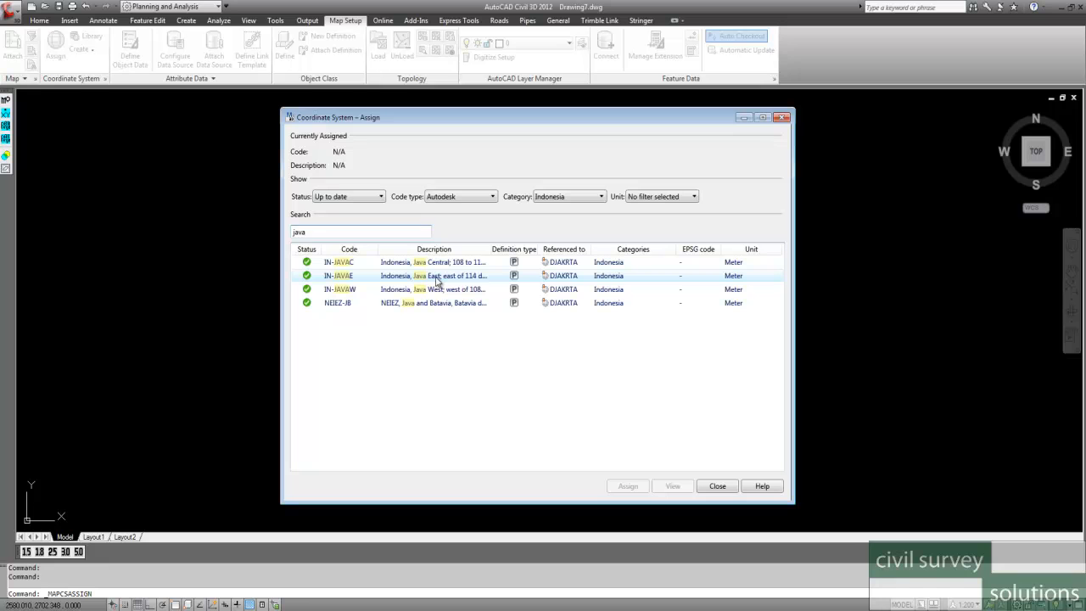
{"action": "left_click", "coordinate": [435, 275]}
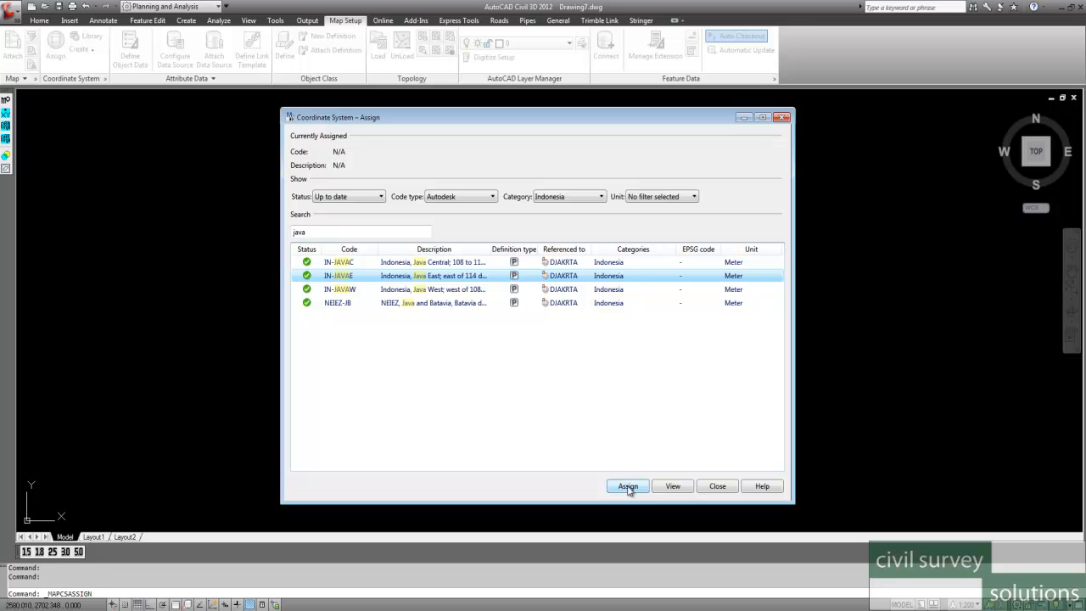
Assign Indonesia Java East as the new drawing's coordinate system.
{"action": "left_click", "coordinate": [628, 486]}
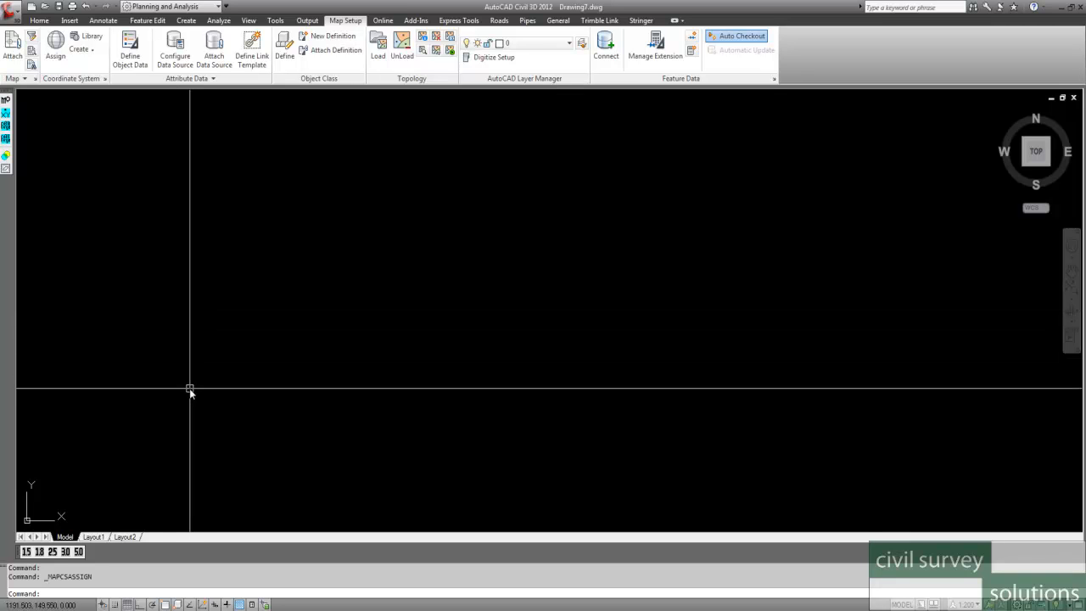
{"action": "mouse_move", "coordinate": [234, 400]}
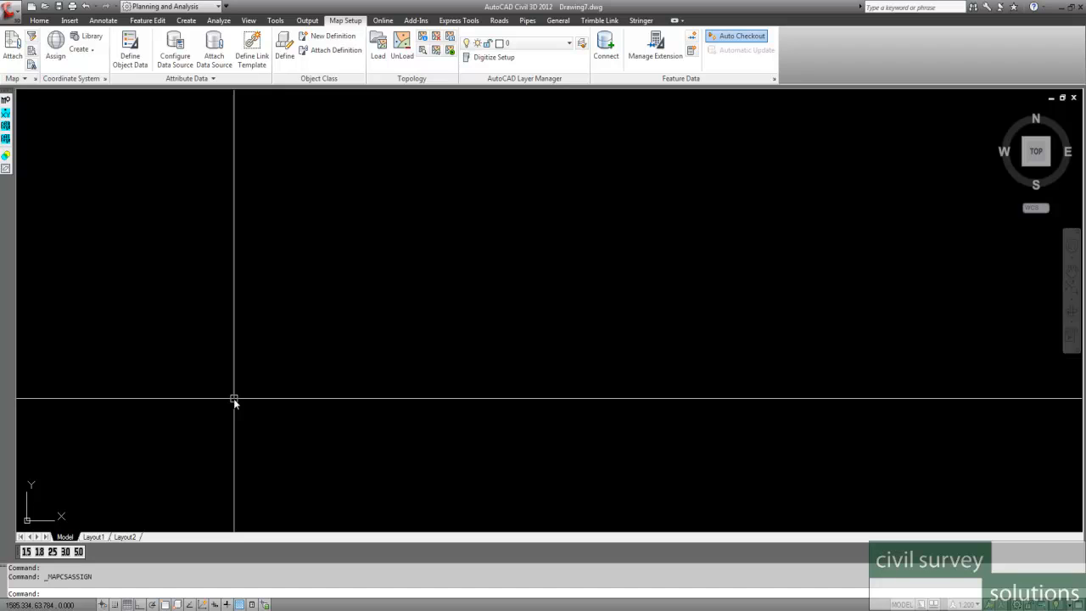
Turn on the Map task pane with MAPWSPACE to show the Map Explorer tree.
{"action": "type", "text": "M"}
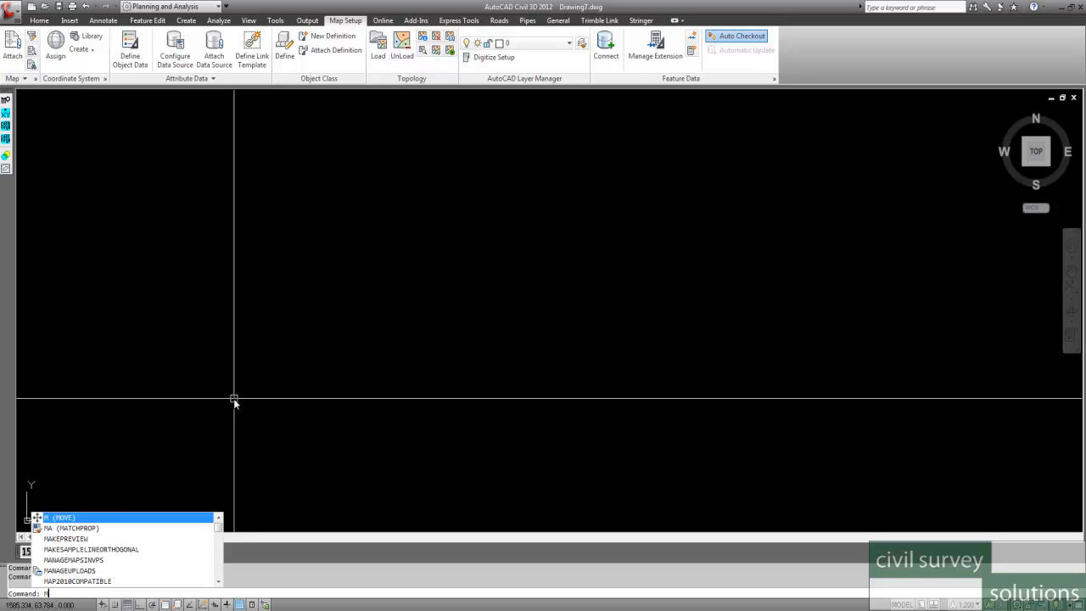
{"action": "type", "text": "APWSpa"}
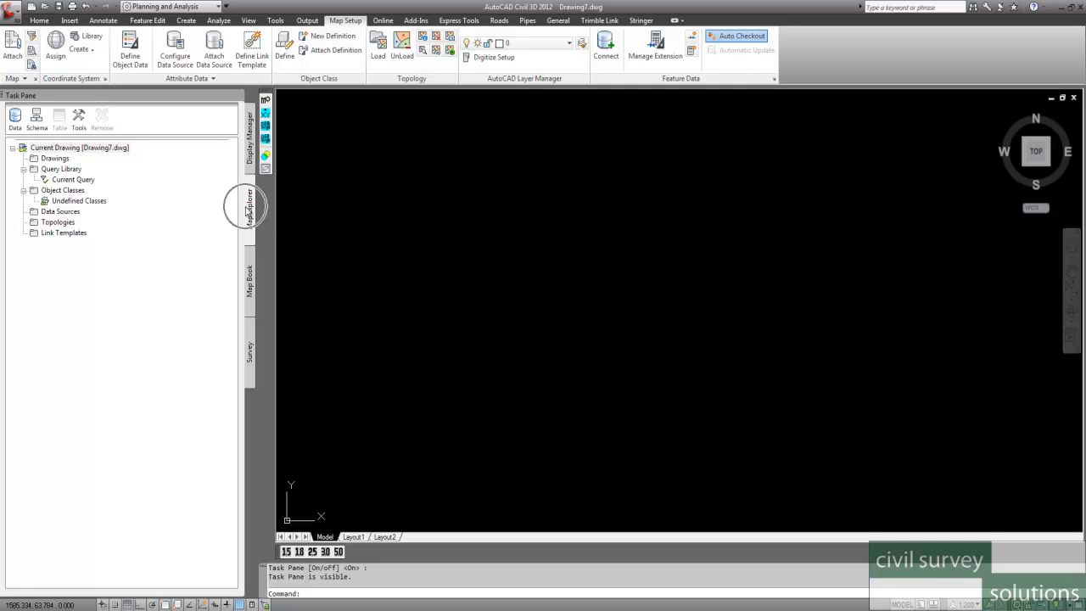
{"action": "mouse_move", "coordinate": [258, 149]}
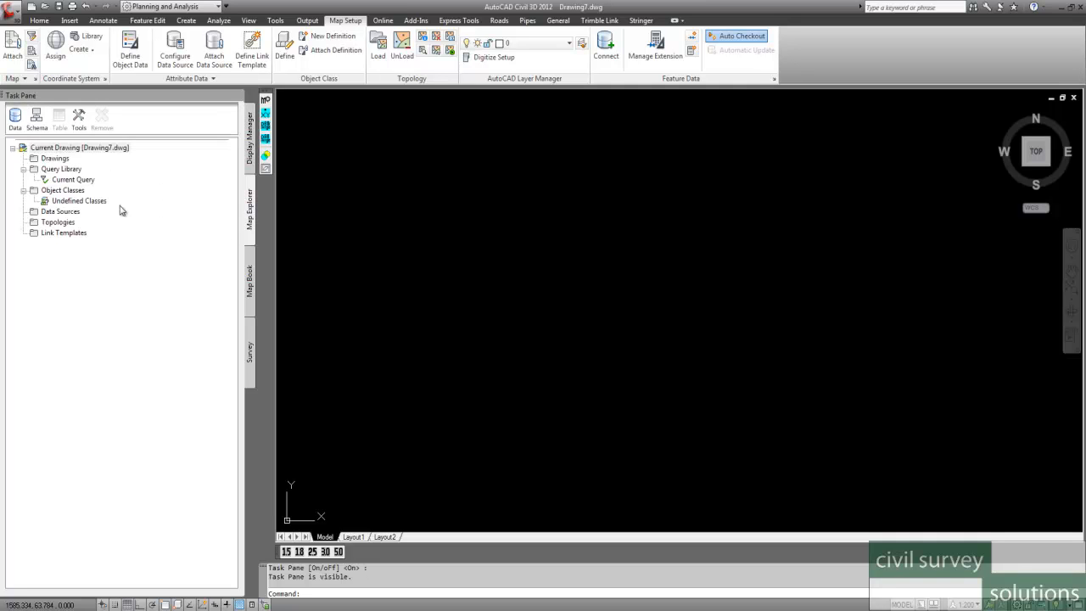
Start attaching a source drawing from the Drawings entry in Map Explorer.
{"action": "left_click", "coordinate": [54, 159]}
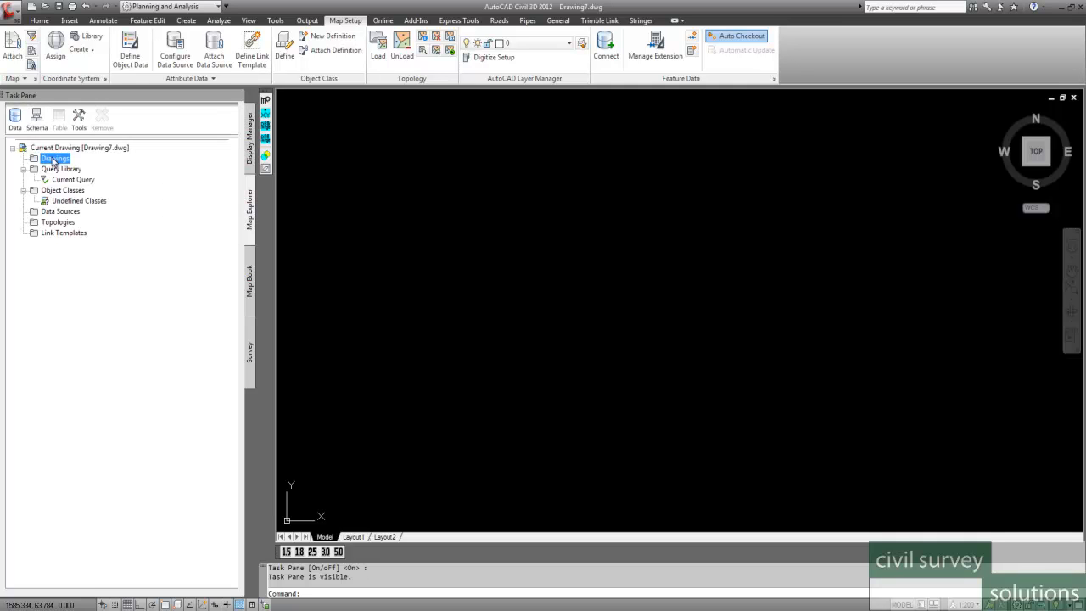
{"action": "right_click", "coordinate": [54, 158]}
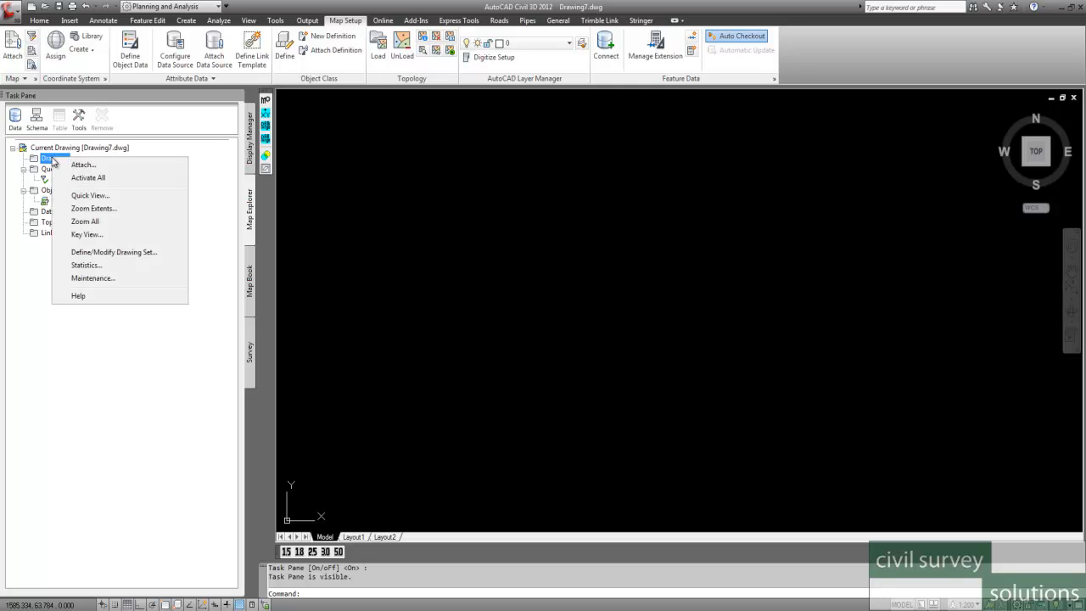
{"action": "mouse_move", "coordinate": [84, 163]}
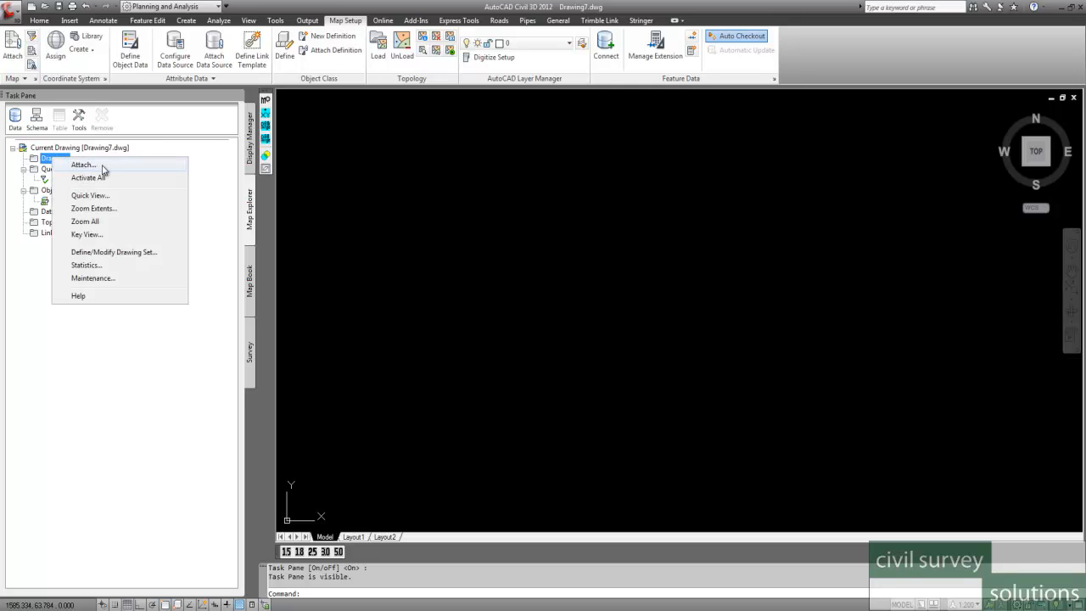
{"action": "left_click", "coordinate": [81, 164]}
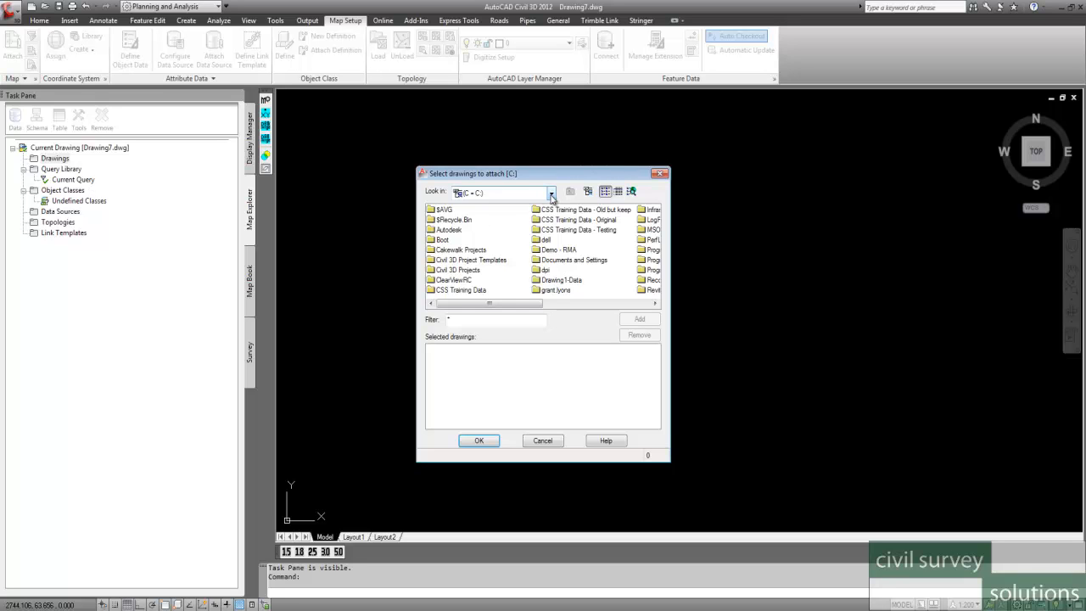
{"action": "mouse_move", "coordinate": [370, 248]}
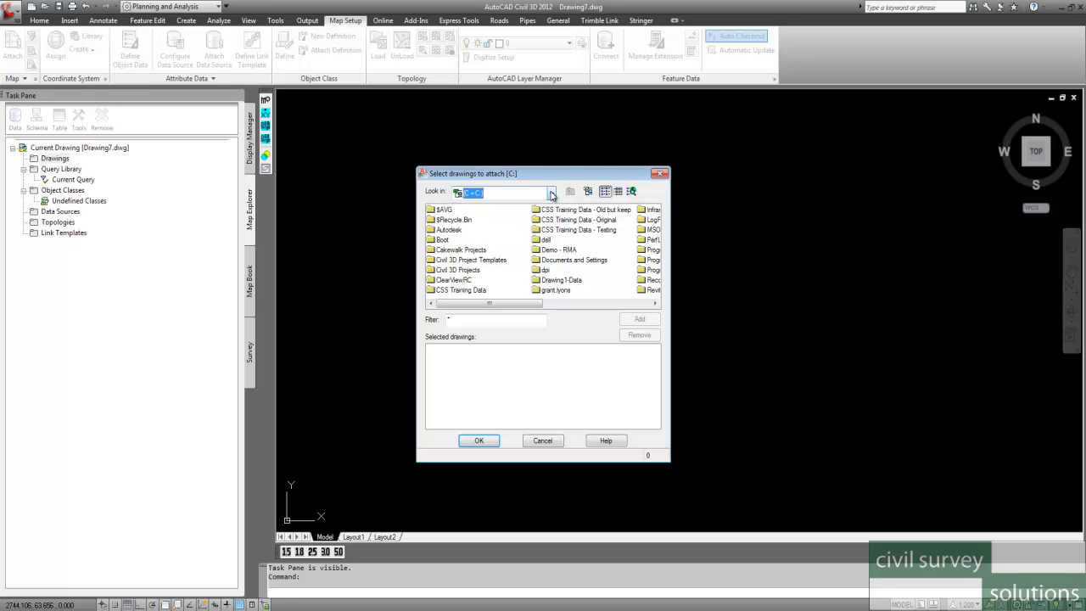
{"action": "mouse_move", "coordinate": [587, 190]}
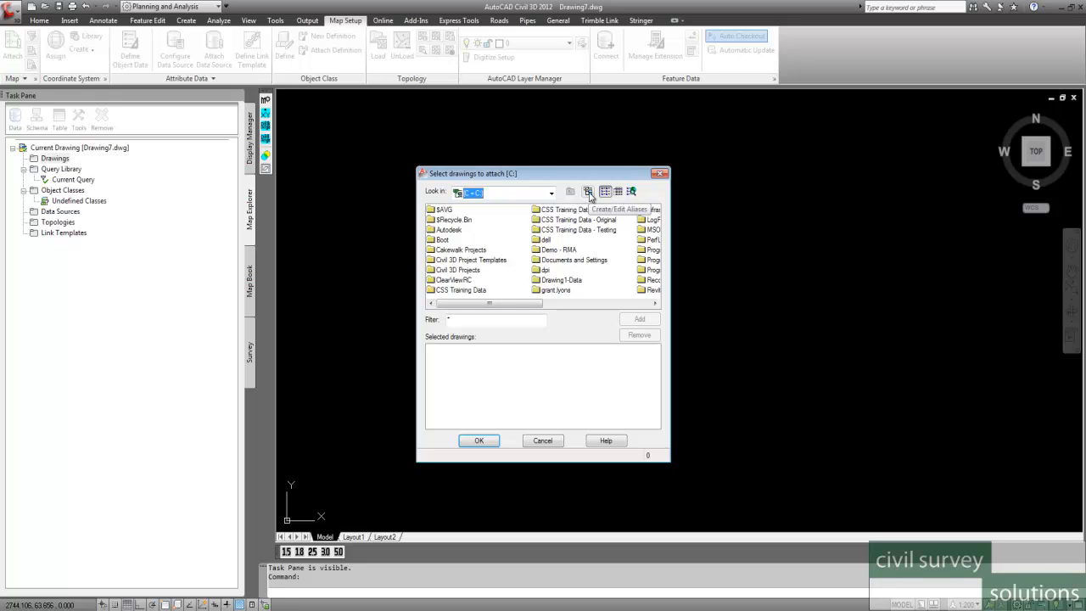
Create drive alias H pointing to the H: network drive and close alias administration.
{"action": "left_click", "coordinate": [587, 190]}
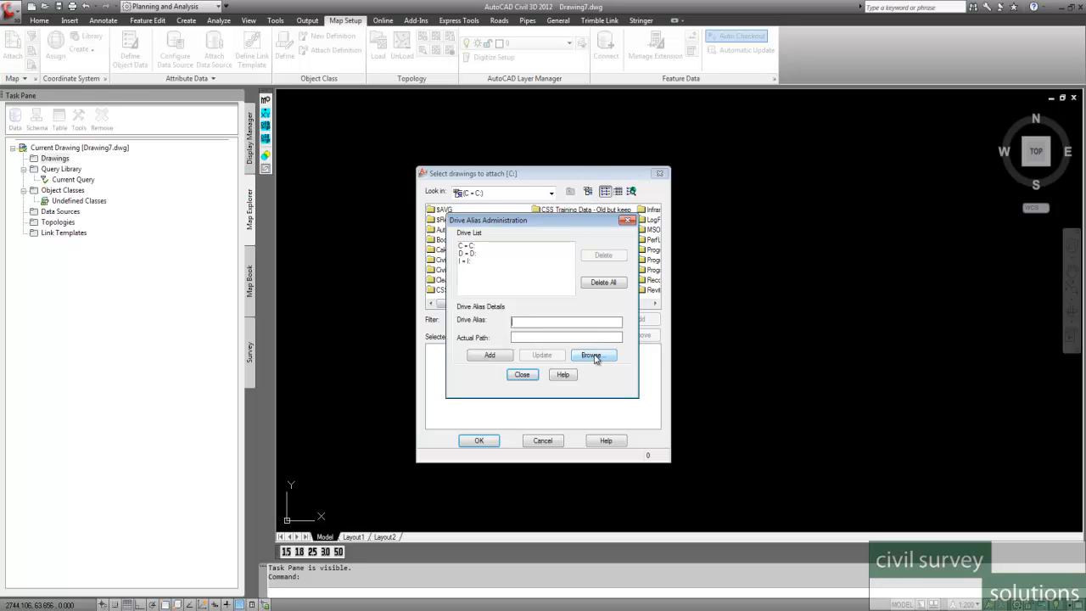
{"action": "left_click", "coordinate": [590, 355]}
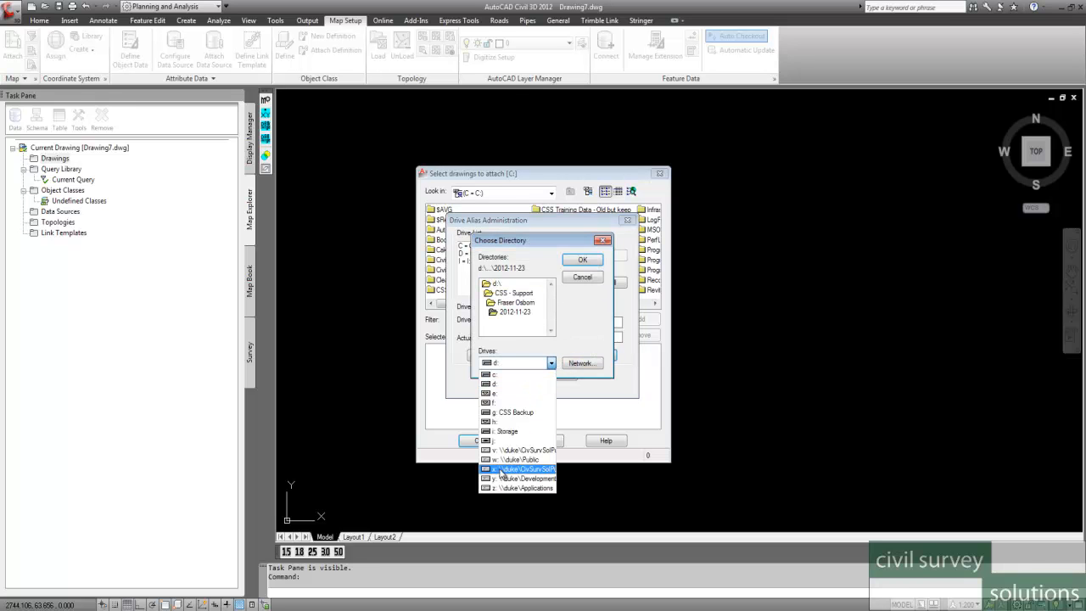
{"action": "left_click", "coordinate": [512, 412]}
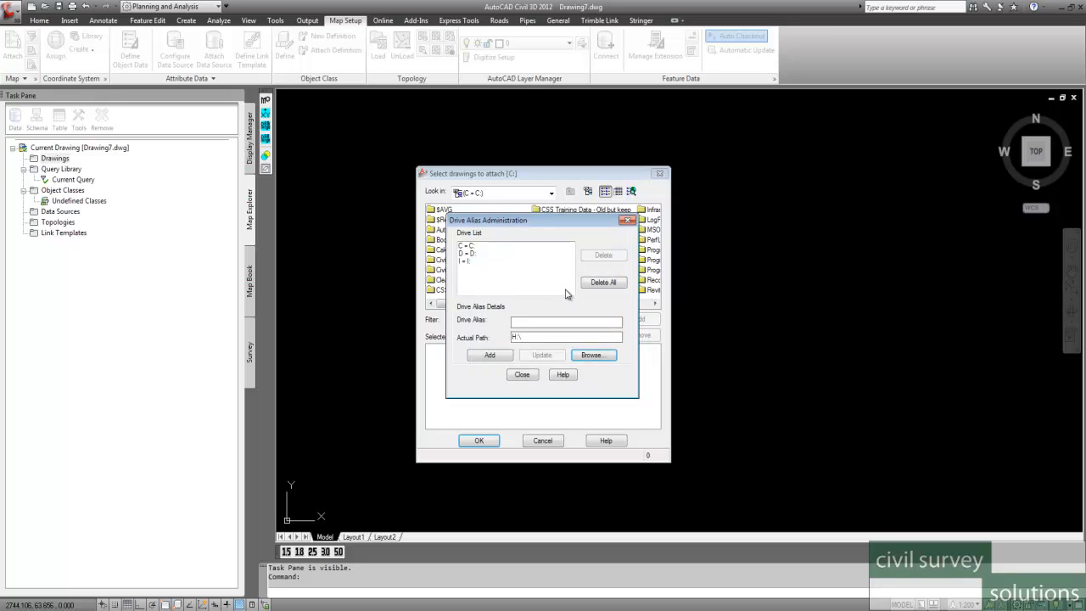
{"action": "left_click", "coordinate": [566, 321]}
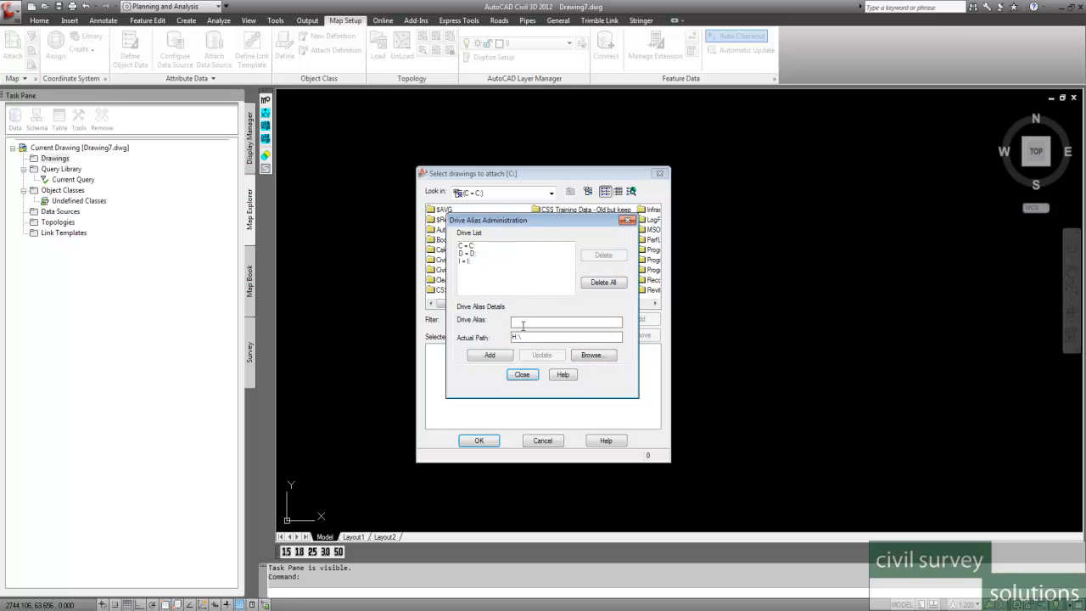
{"action": "type", "text": "H"}
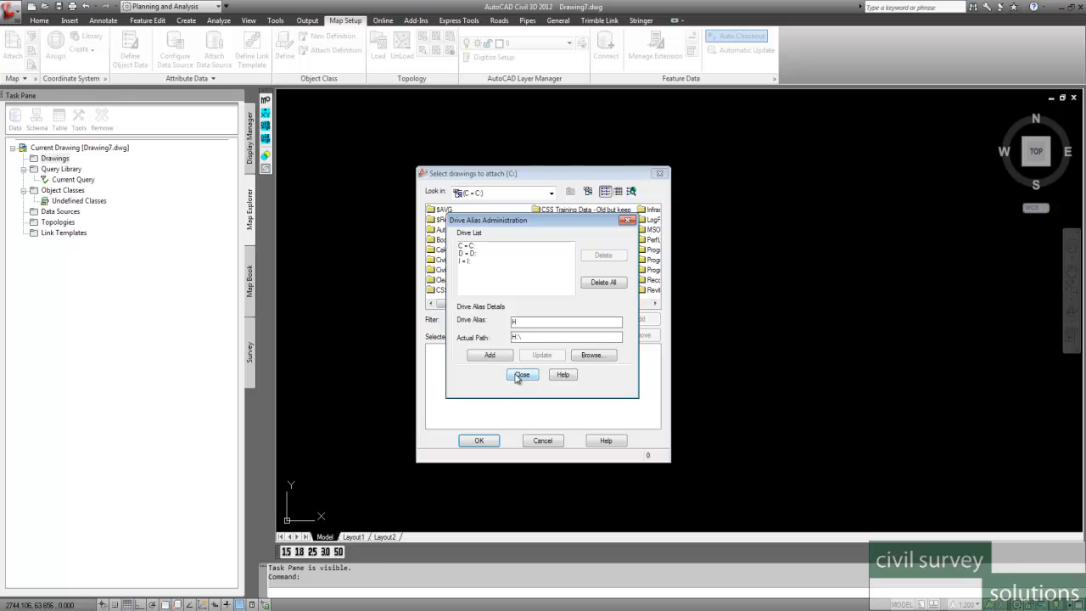
{"action": "left_click", "coordinate": [489, 355]}
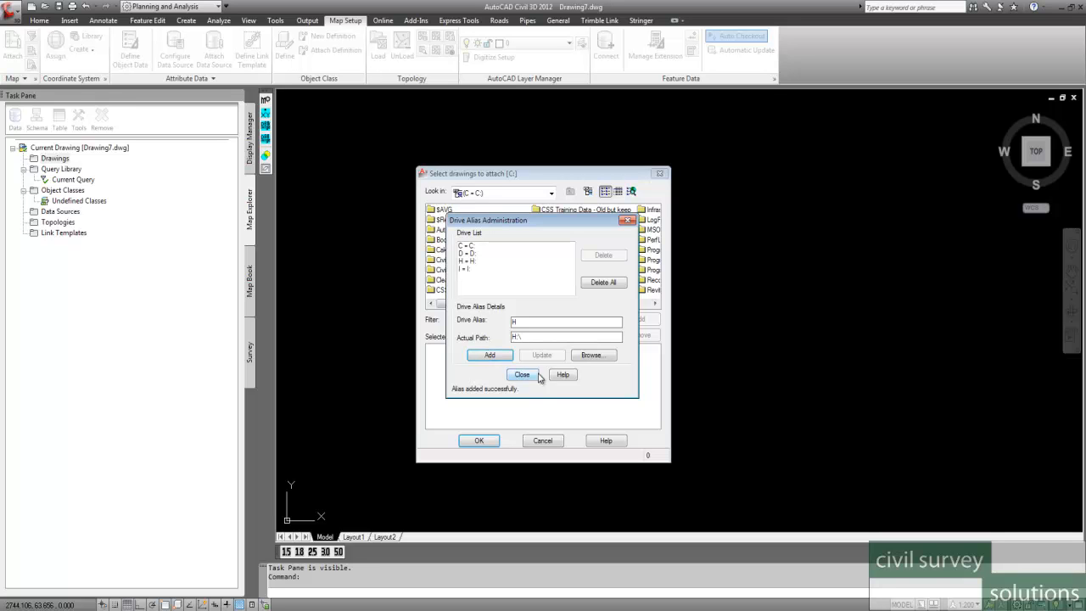
{"action": "left_click", "coordinate": [523, 375]}
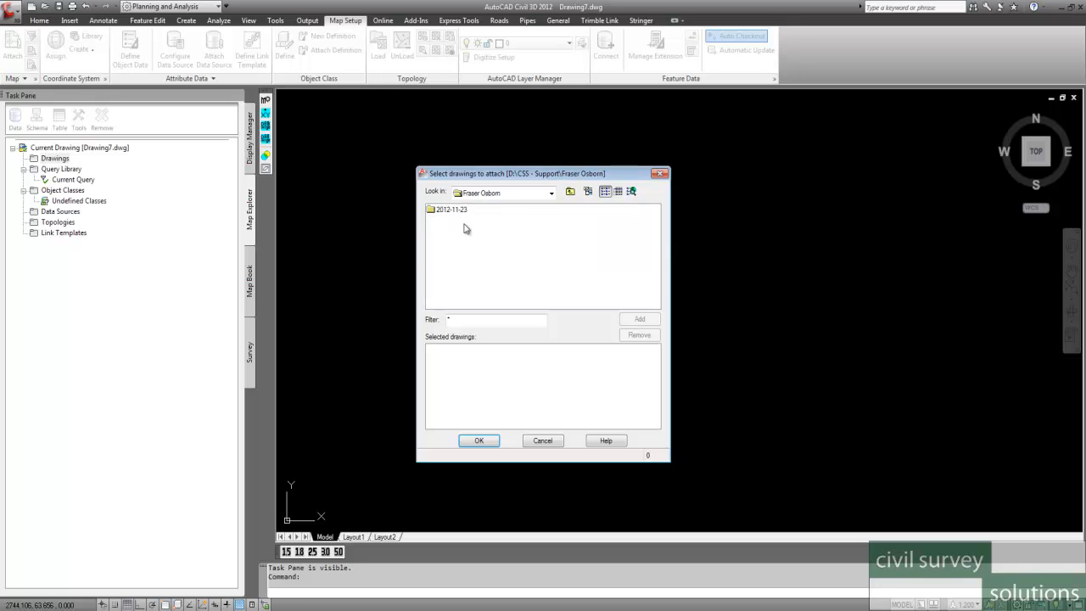
Attach the source drawing from the 2012-11-23 folder to the new drawing.
{"action": "double_click", "coordinate": [451, 209]}
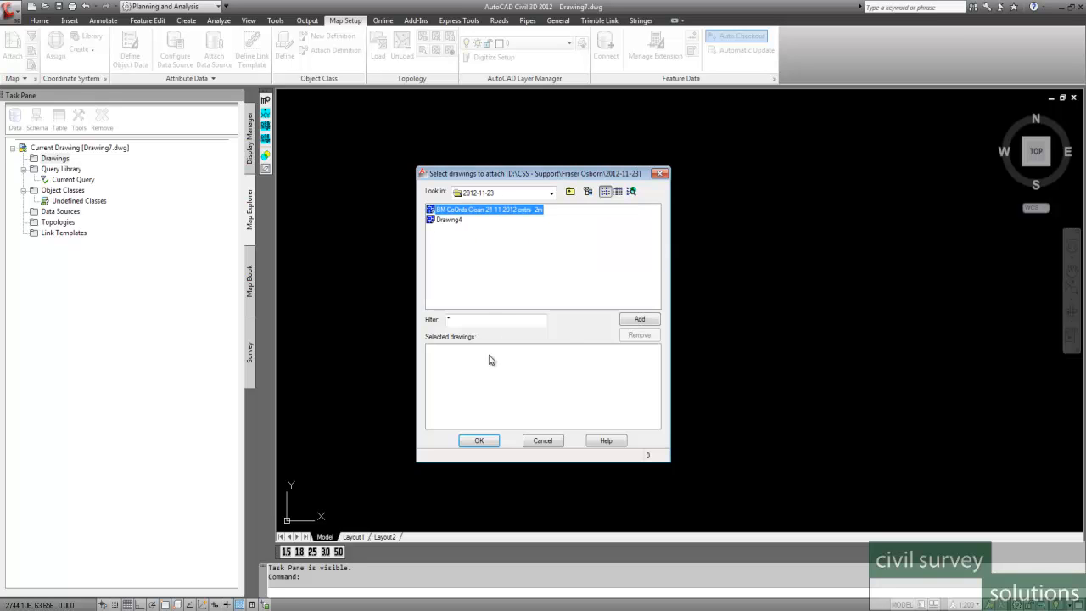
{"action": "left_click", "coordinate": [638, 319]}
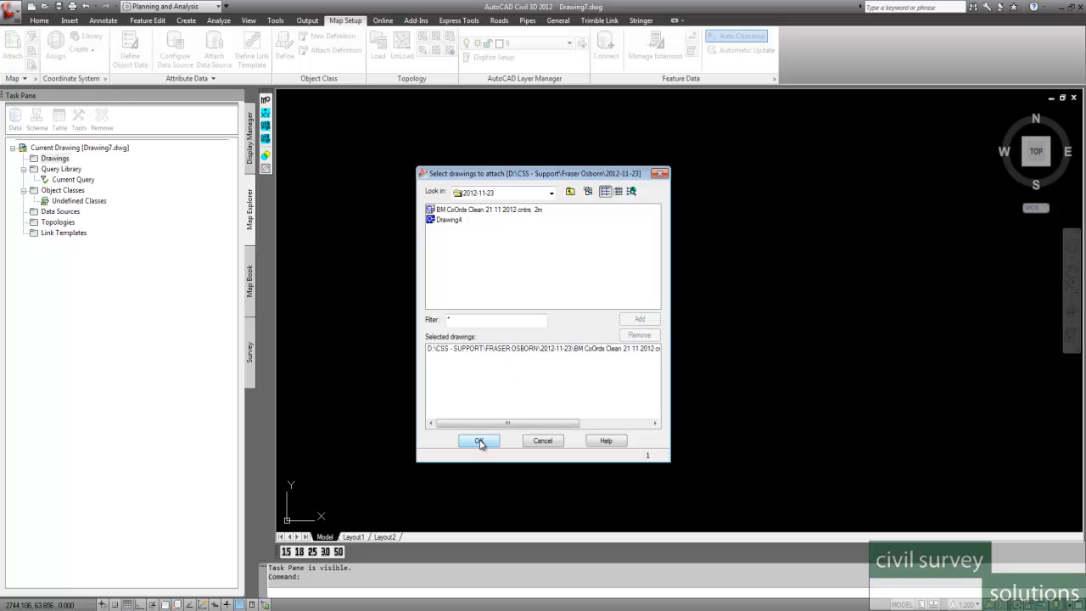
{"action": "left_click", "coordinate": [479, 442]}
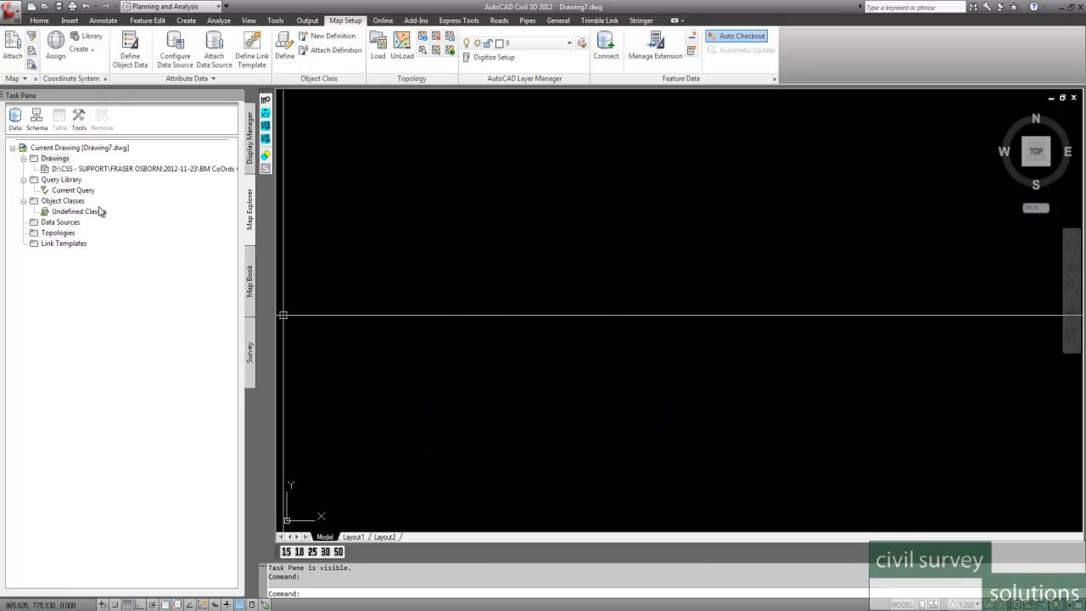
Check the attached drawing under Drawings and select the Current Query entry.
{"action": "left_click", "coordinate": [142, 168]}
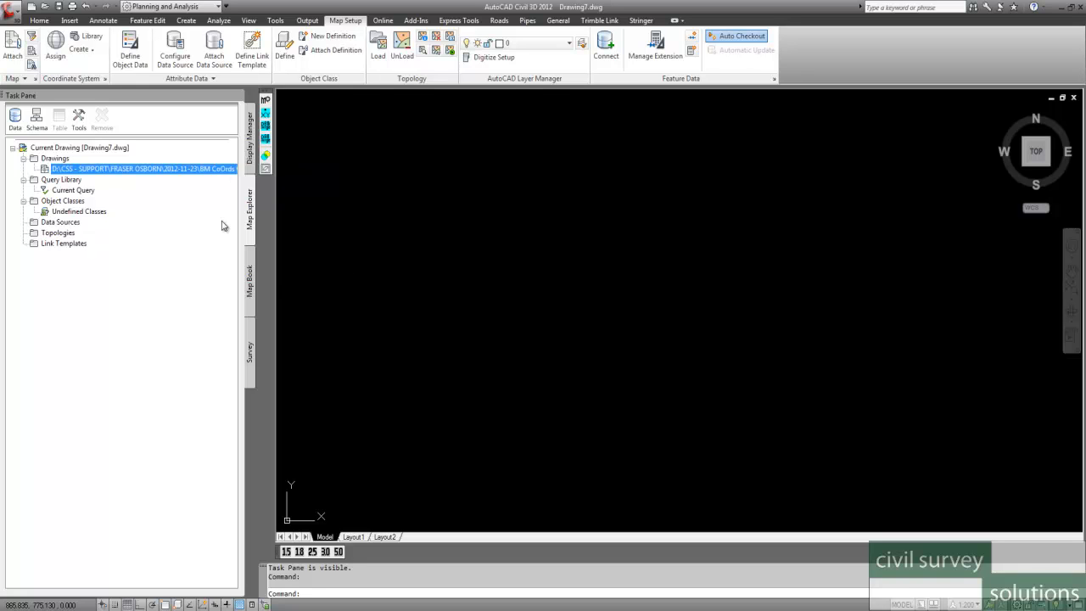
{"action": "mouse_move", "coordinate": [427, 425]}
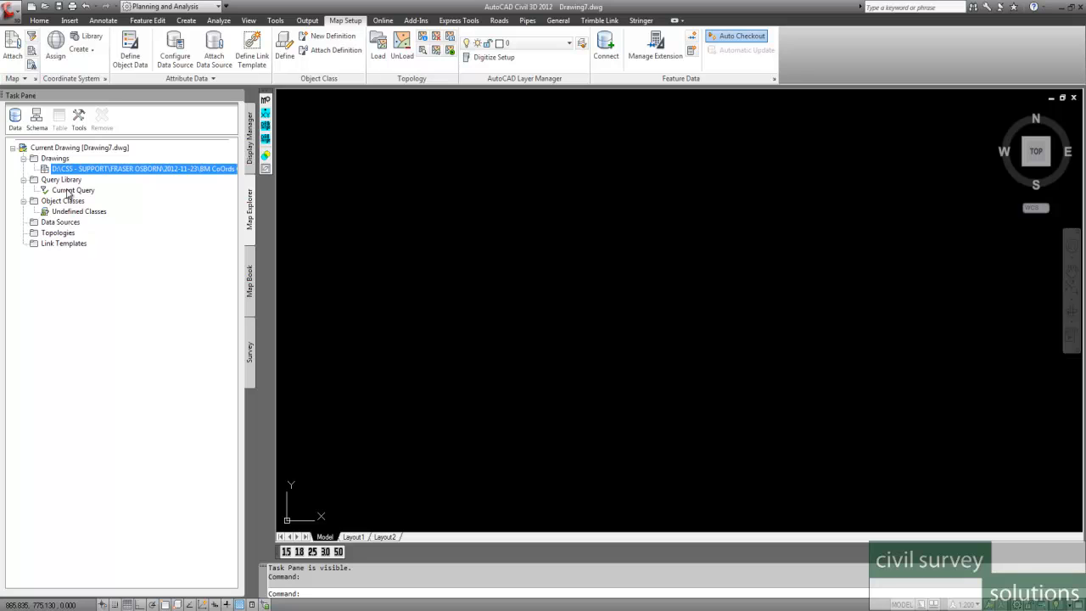
{"action": "left_click", "coordinate": [73, 190]}
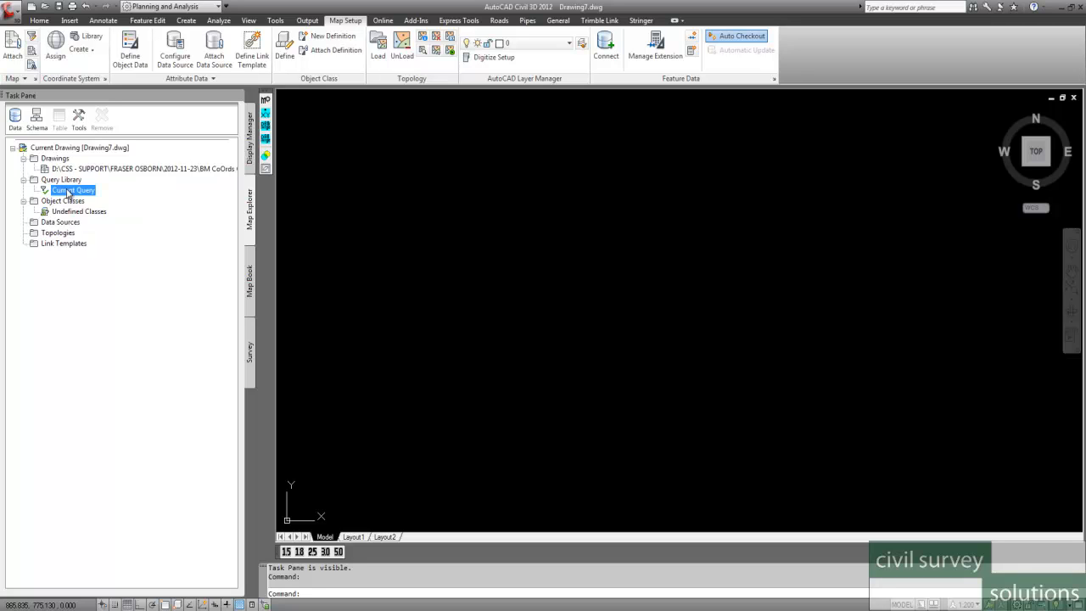
{"action": "left_click", "coordinate": [139, 168]}
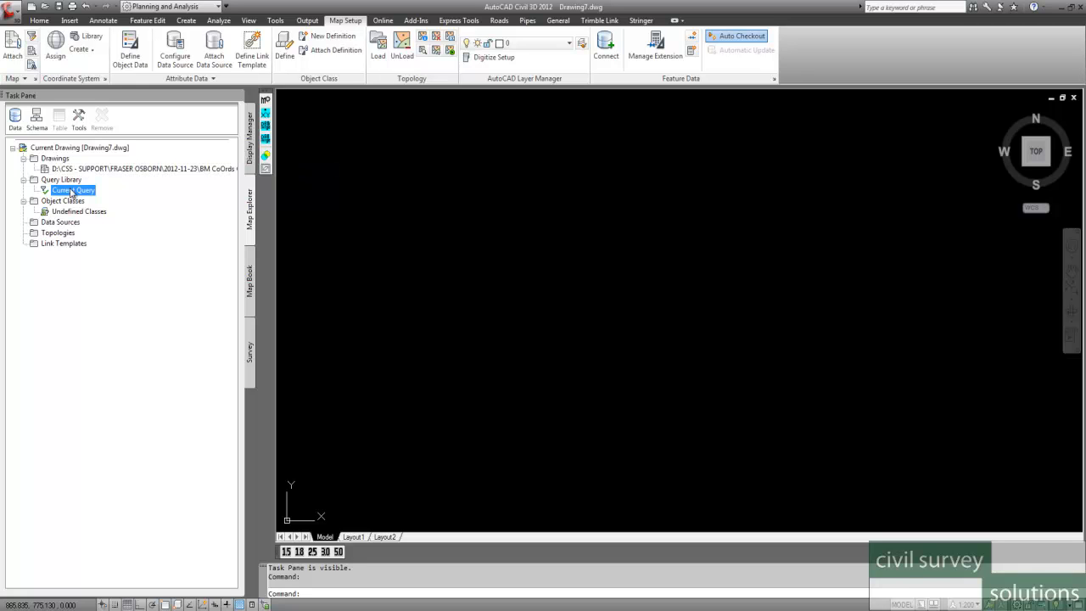
Define the Current Query with an All location condition and set Query Mode to Draw.
{"action": "right_click", "coordinate": [71, 190]}
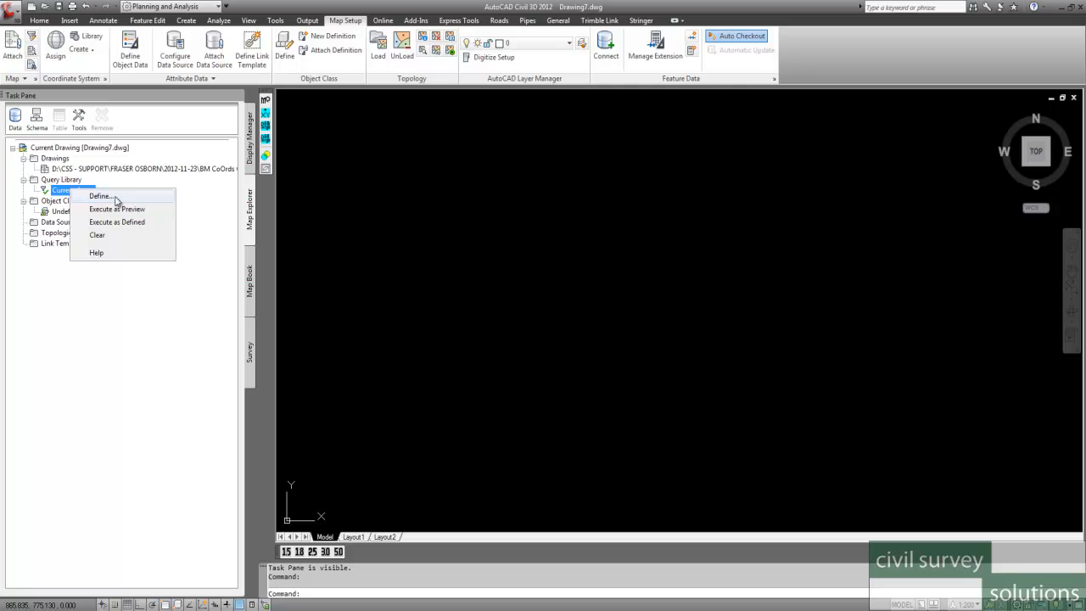
{"action": "left_click", "coordinate": [99, 197]}
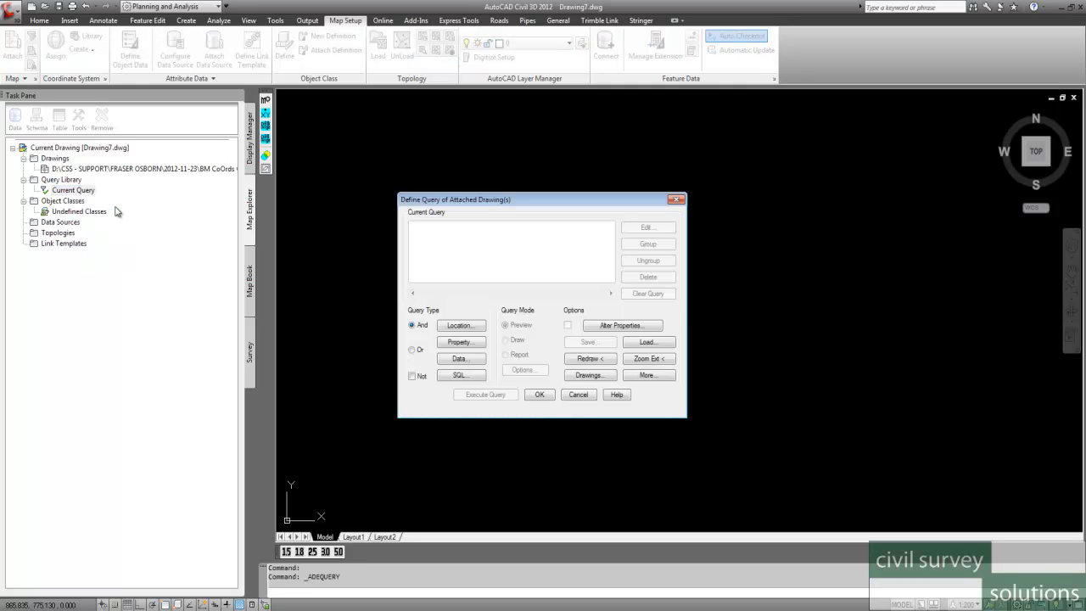
{"action": "mouse_move", "coordinate": [127, 168]}
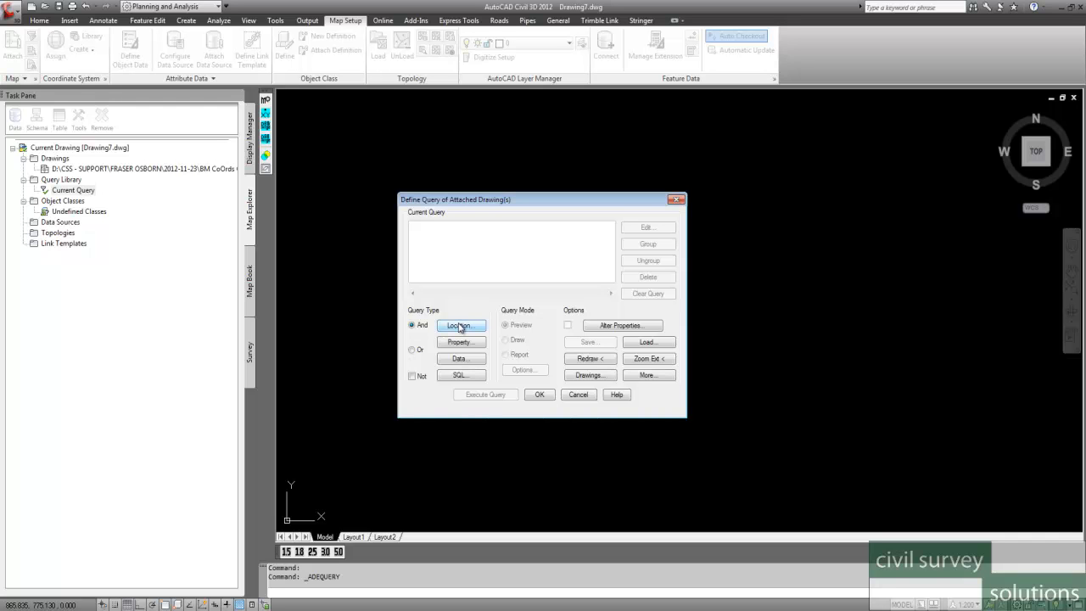
{"action": "left_click", "coordinate": [462, 326]}
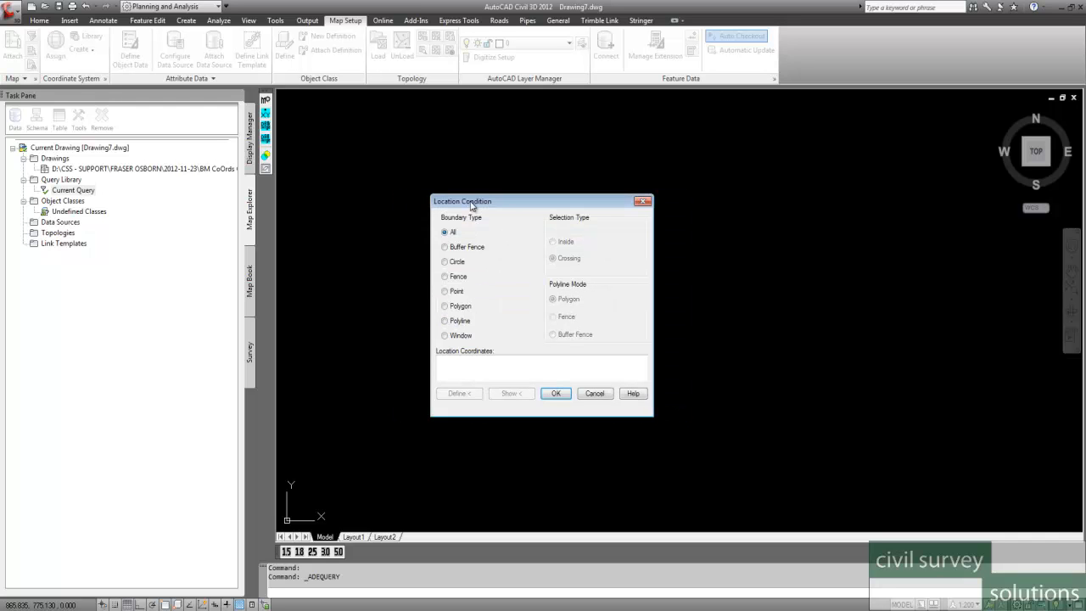
{"action": "mouse_move", "coordinate": [436, 280]}
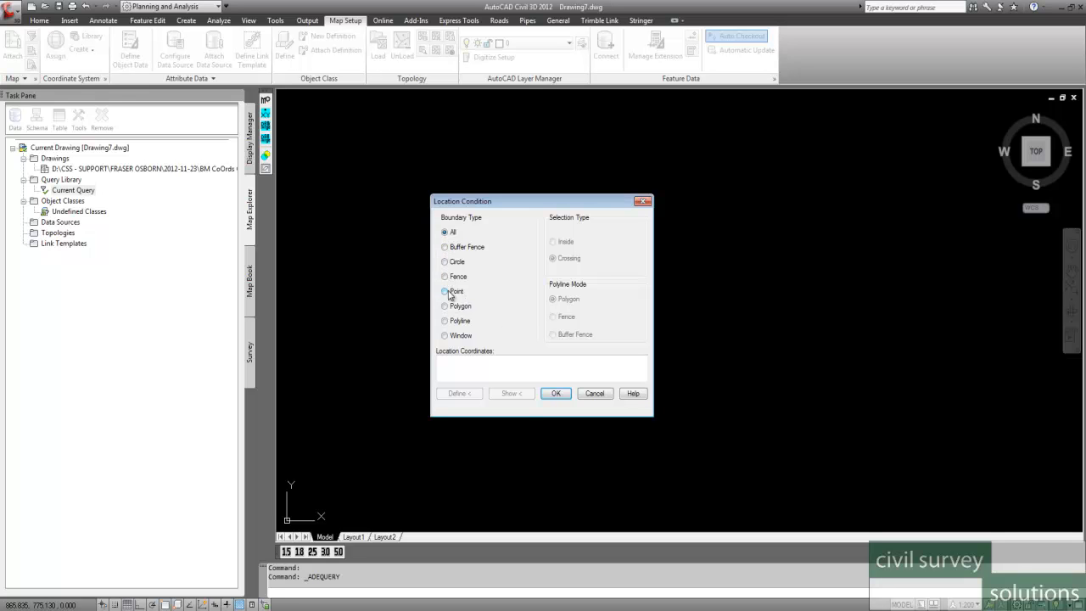
{"action": "left_click", "coordinate": [445, 231]}
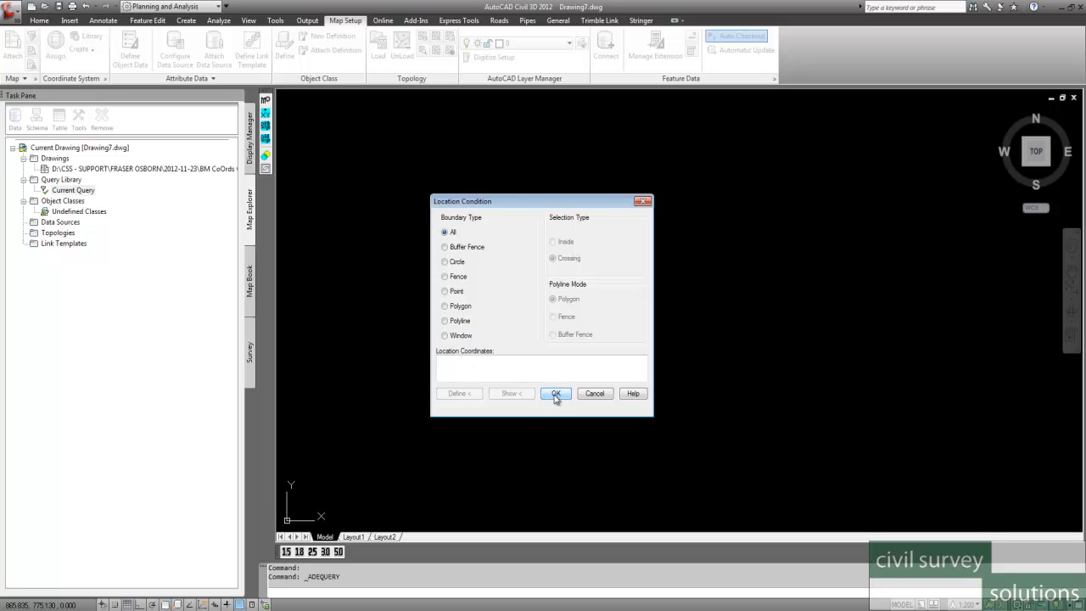
{"action": "left_click", "coordinate": [557, 394]}
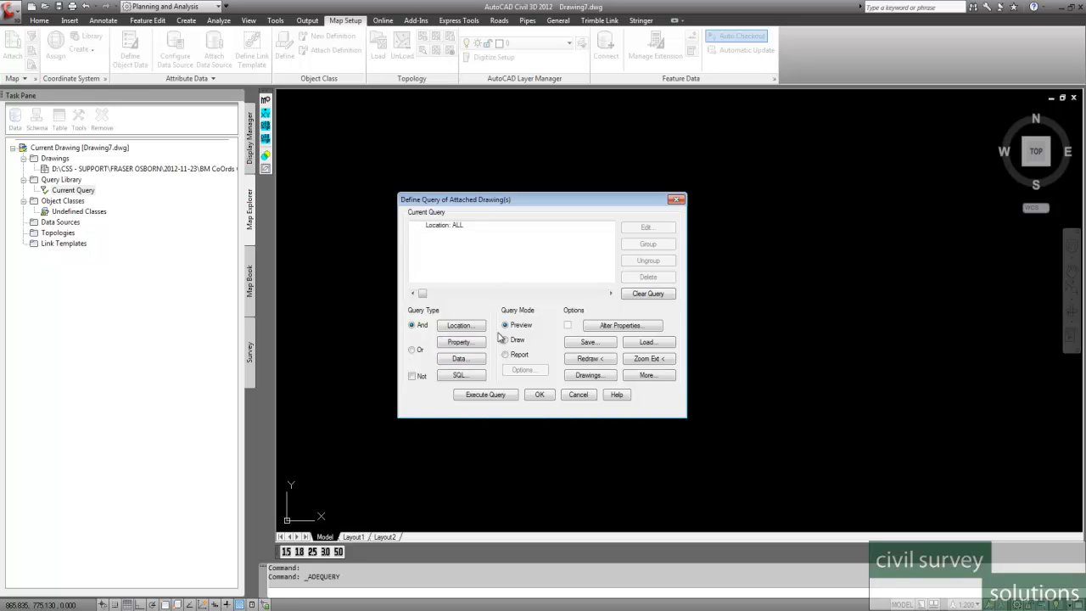
{"action": "left_click", "coordinate": [506, 340]}
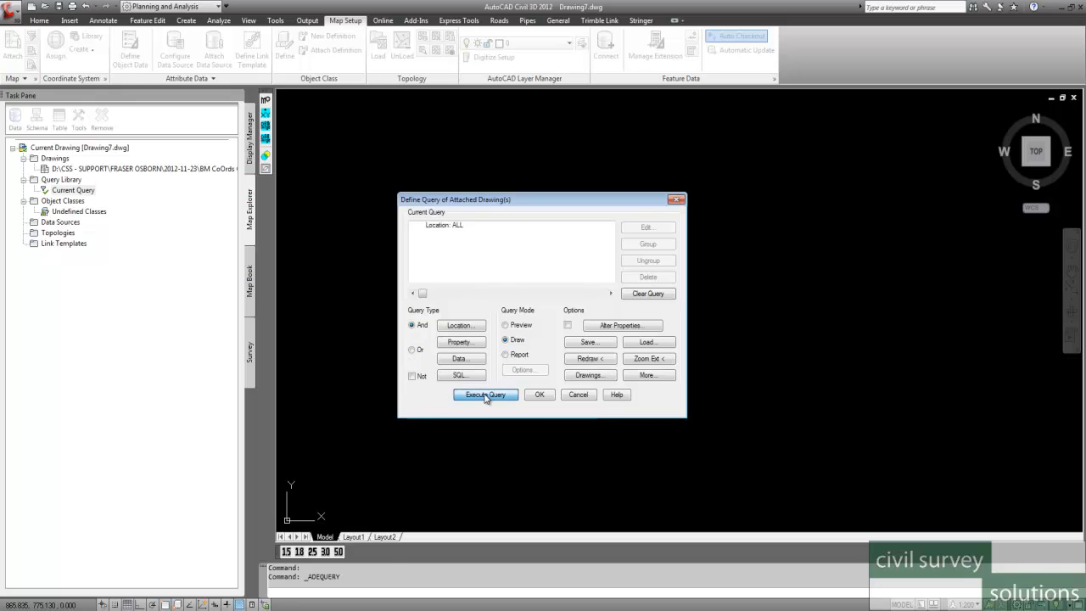
Execute the query to draw the survey contours, save the drawing, and add the objects to the save set.
{"action": "left_click", "coordinate": [486, 394]}
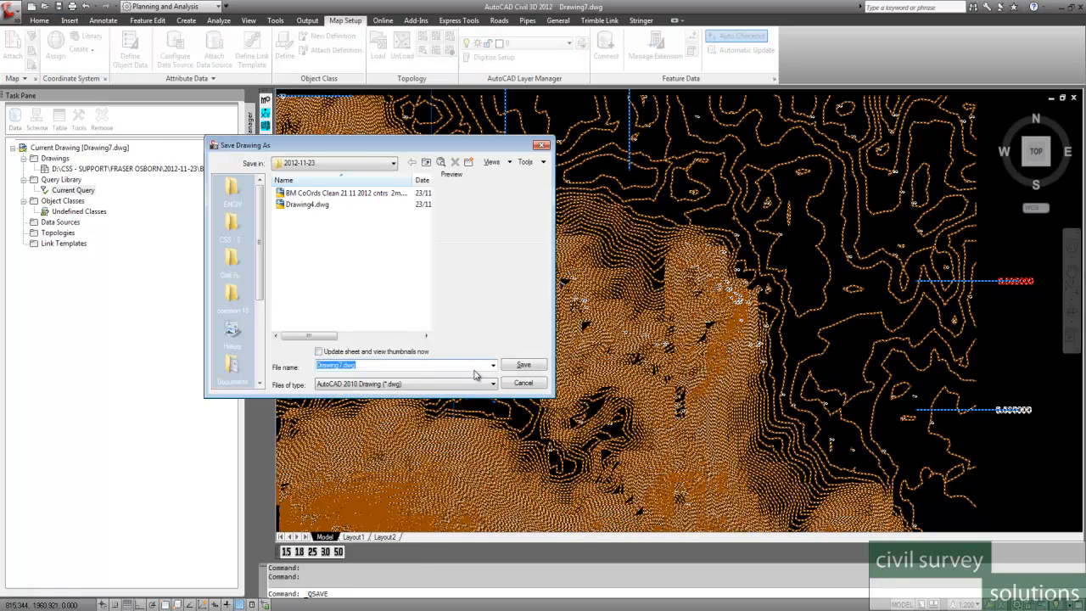
{"action": "left_click", "coordinate": [522, 363]}
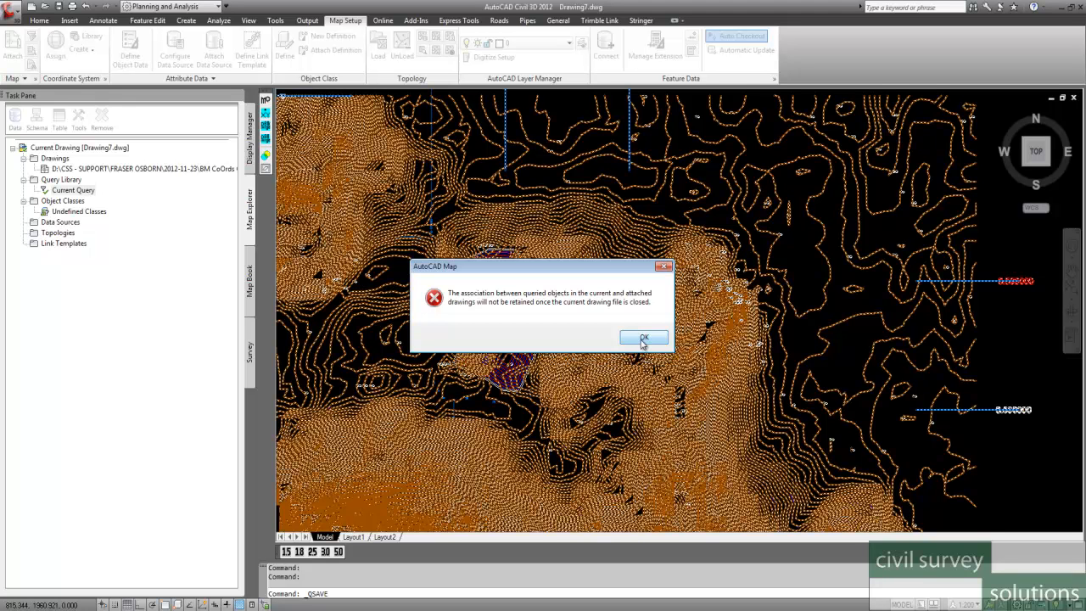
{"action": "left_click", "coordinate": [643, 337]}
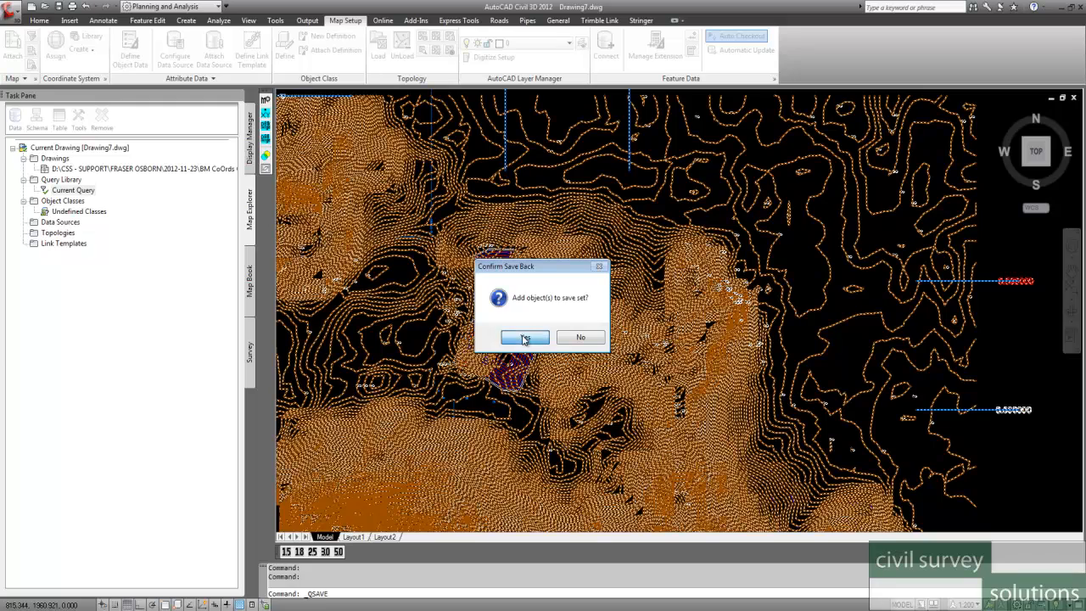
{"action": "left_click", "coordinate": [524, 336]}
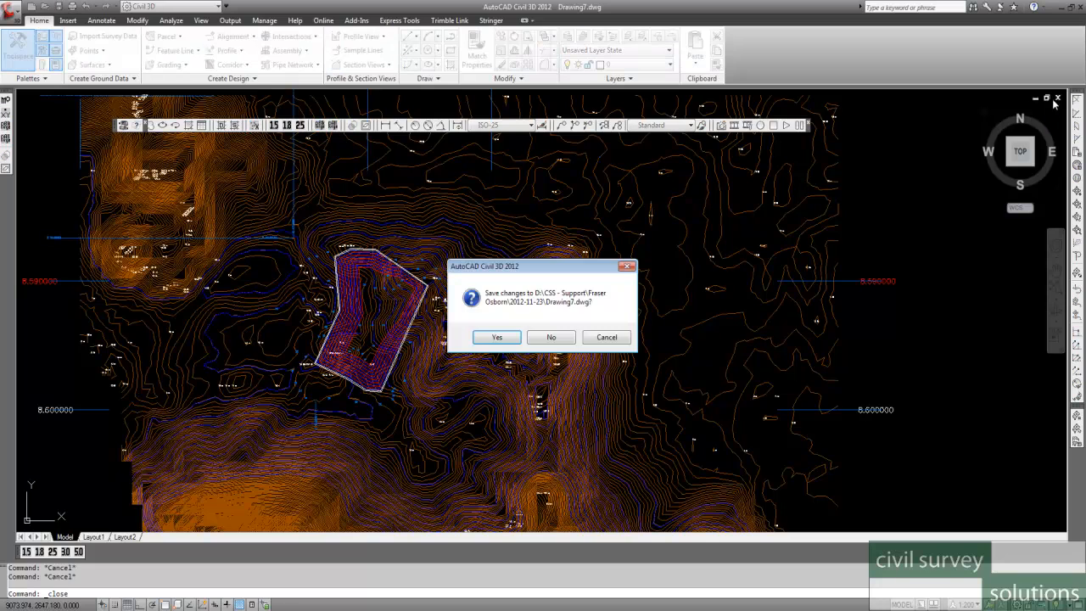
Save changes and write the 25 queried objects back to the source drawing on close.
{"action": "left_click", "coordinate": [495, 336]}
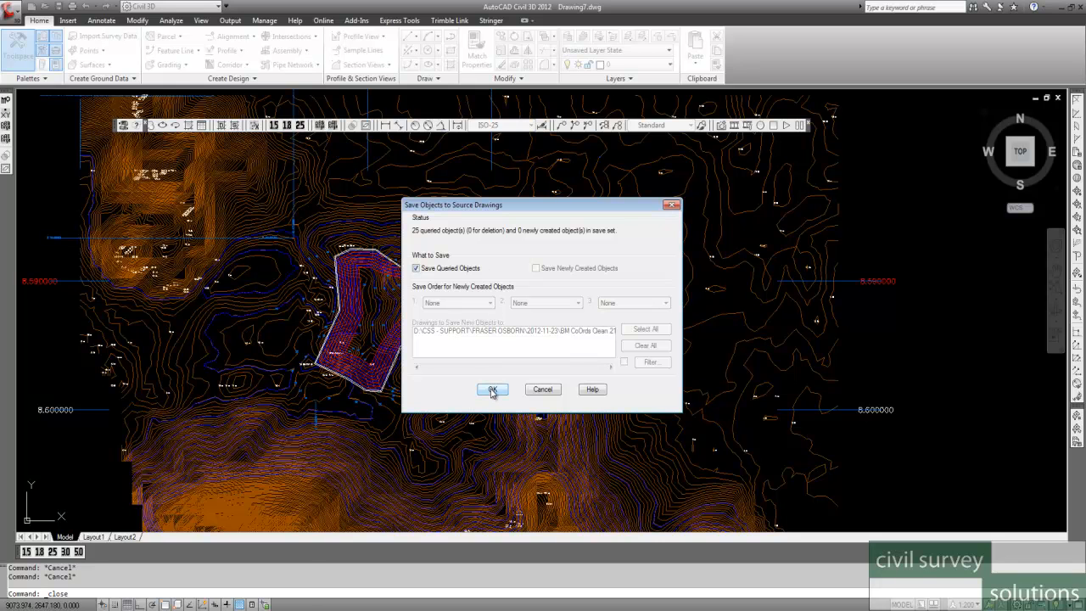
{"action": "left_click", "coordinate": [492, 388]}
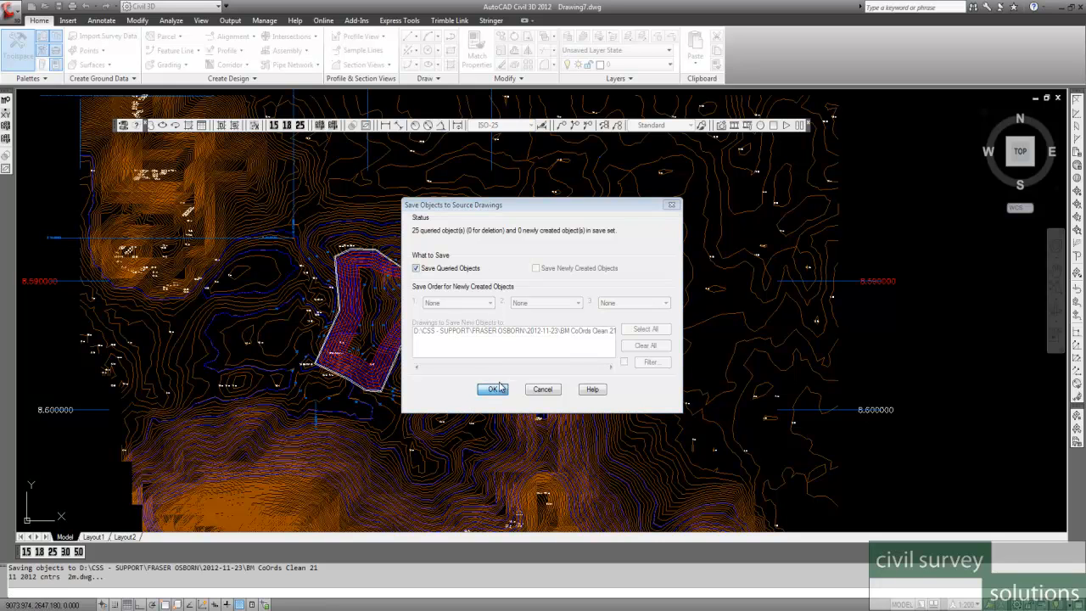
{"action": "left_click", "coordinate": [492, 389]}
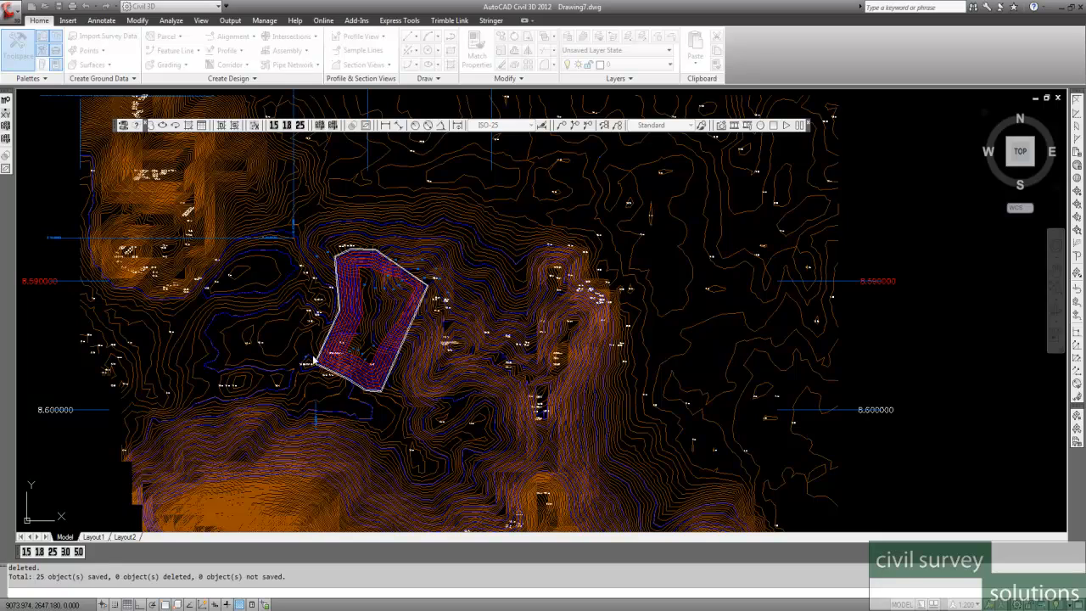
{"action": "left_click", "coordinate": [10, 21]}
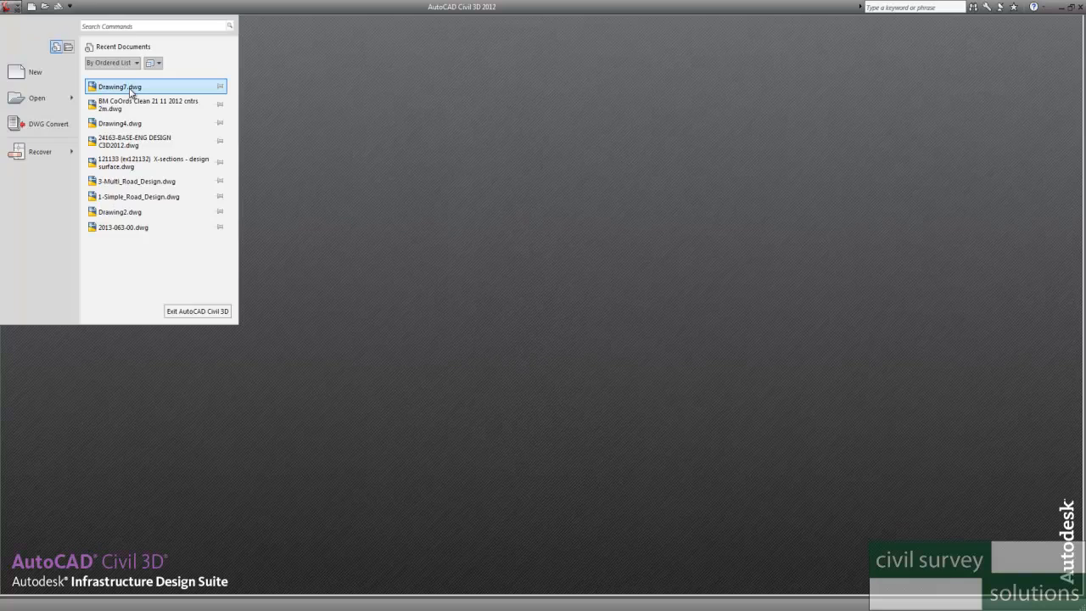
Reopen Drawing7.dwg from the Recent Documents list.
{"action": "left_click", "coordinate": [119, 84]}
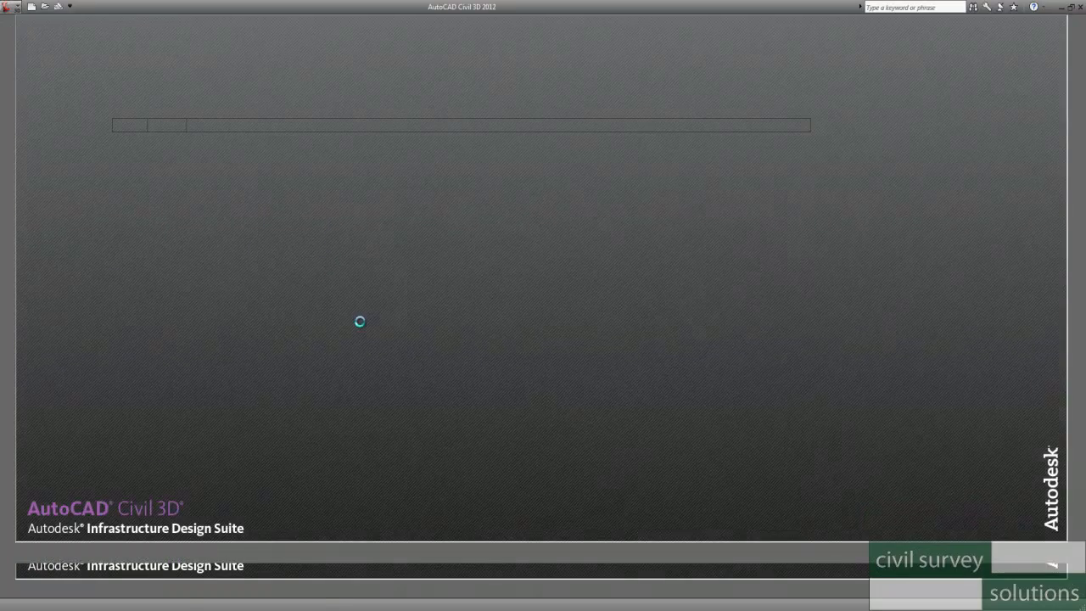